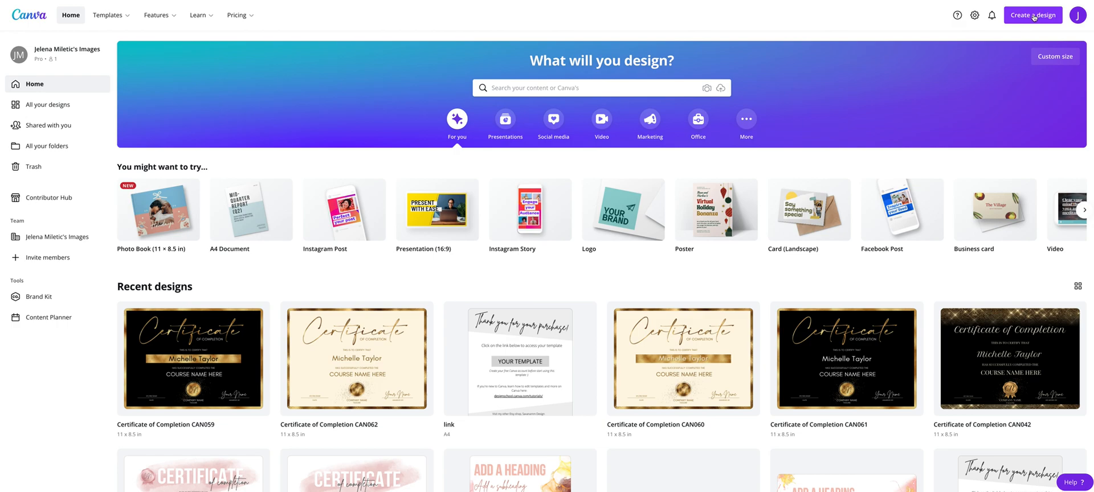
Search the create menu for 'email signature' and start a new Email Signature design.
left_click(1032, 14)
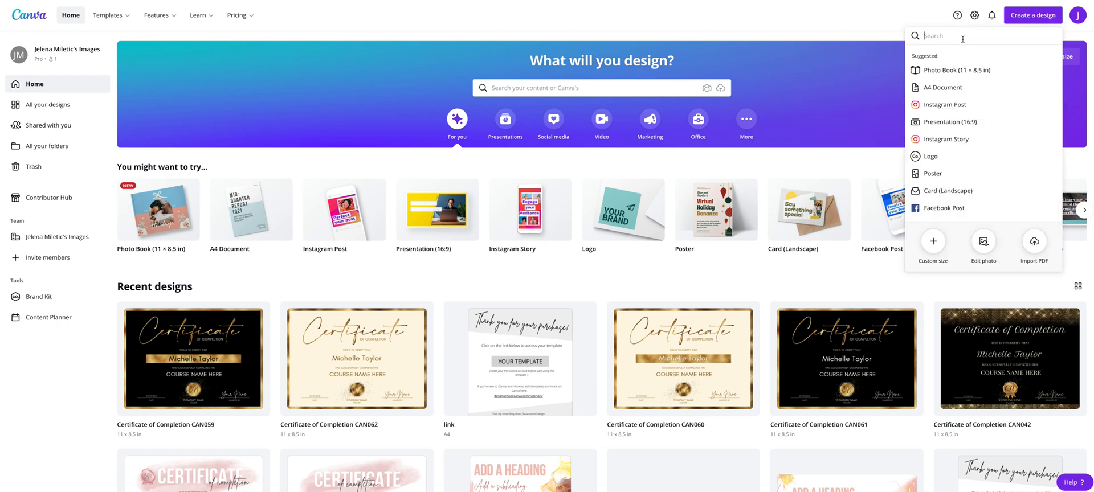
type("email signat")
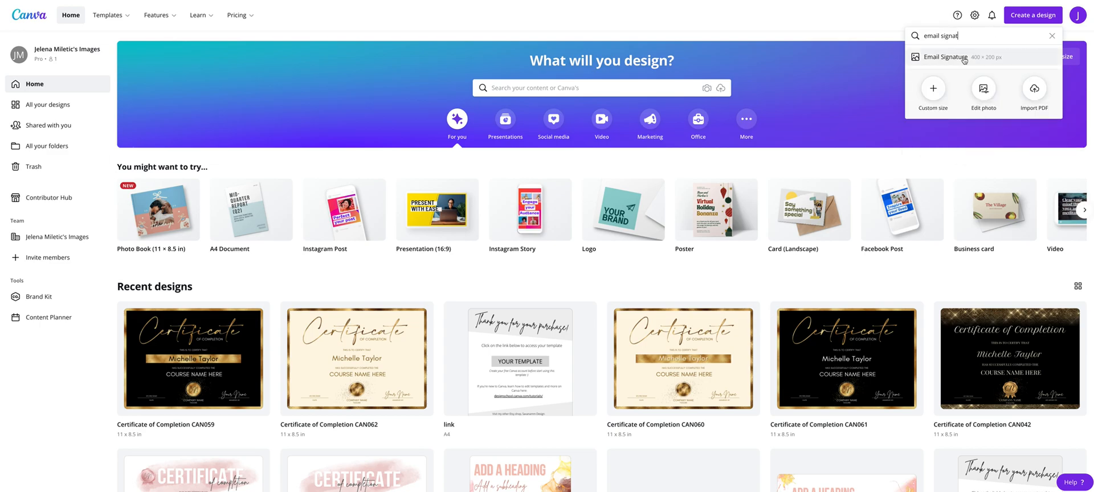
left_click(944, 56)
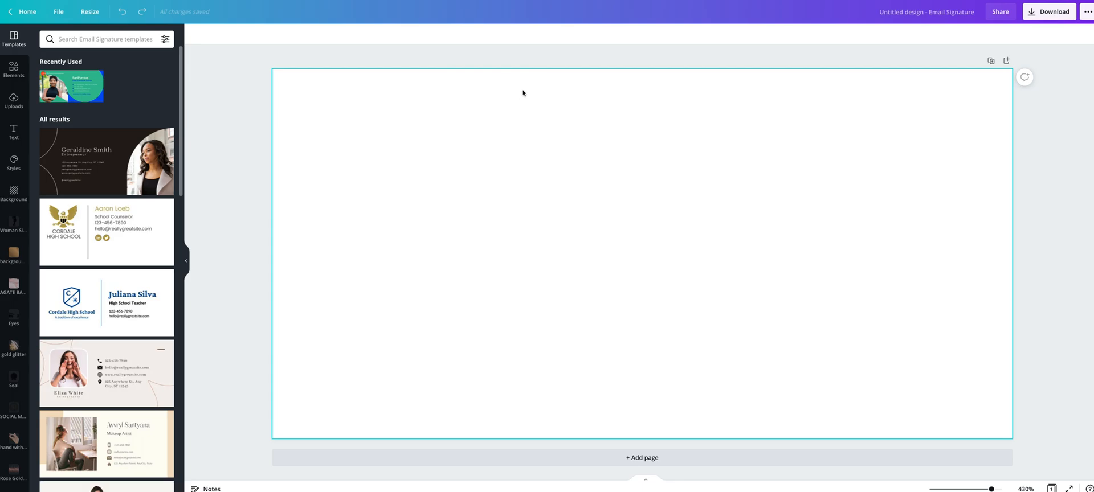
Apply a custom size of 500 × 150 px to the signature design.
left_click(90, 12)
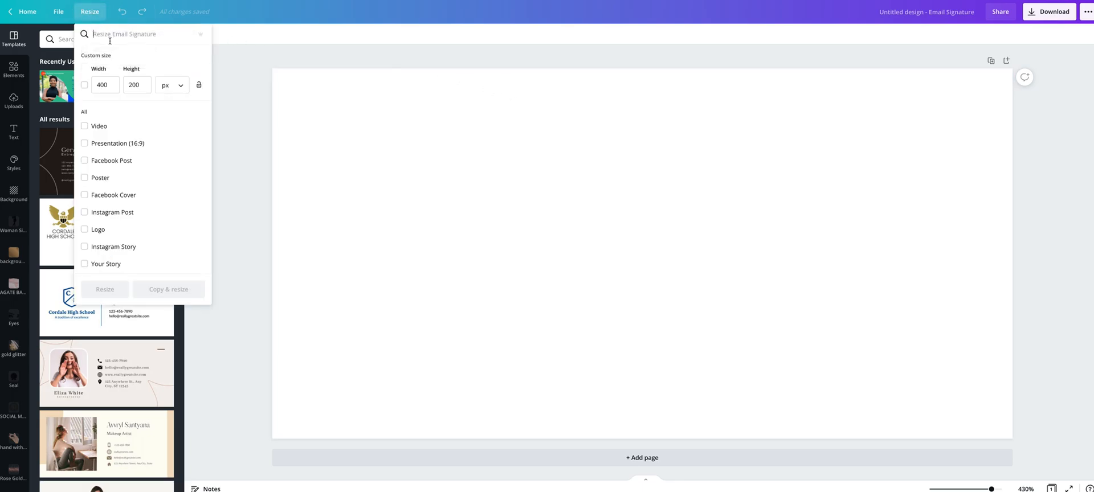
left_click(104, 84)
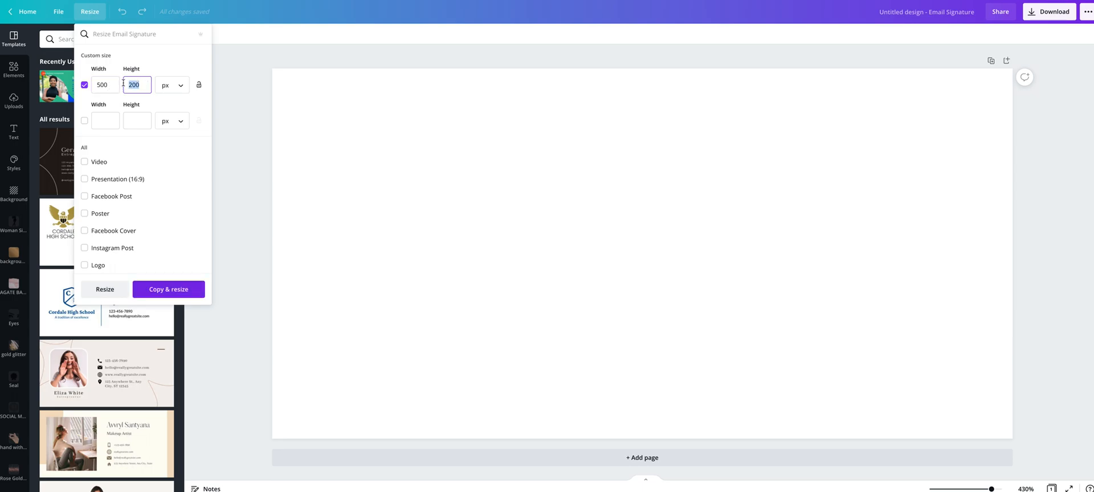
type("150")
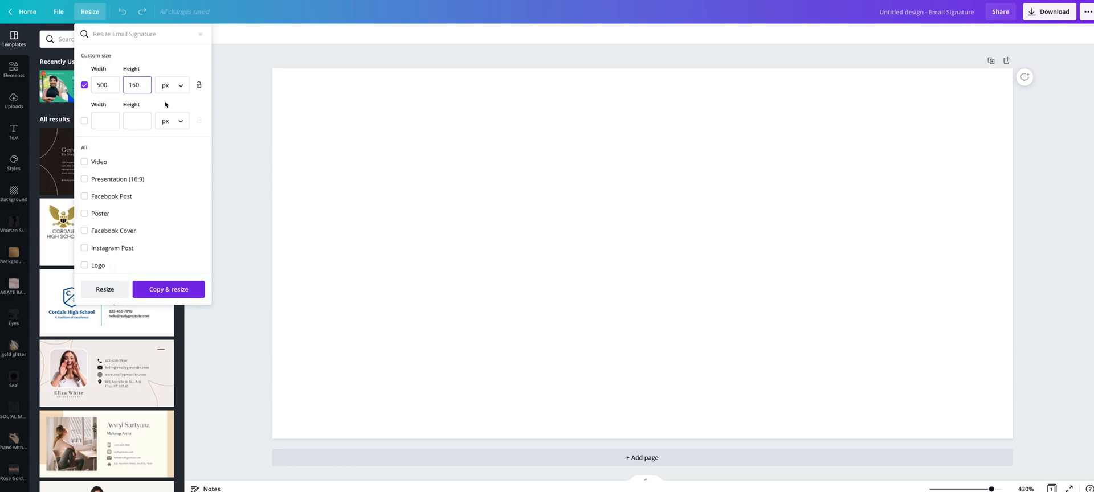
left_click(167, 289)
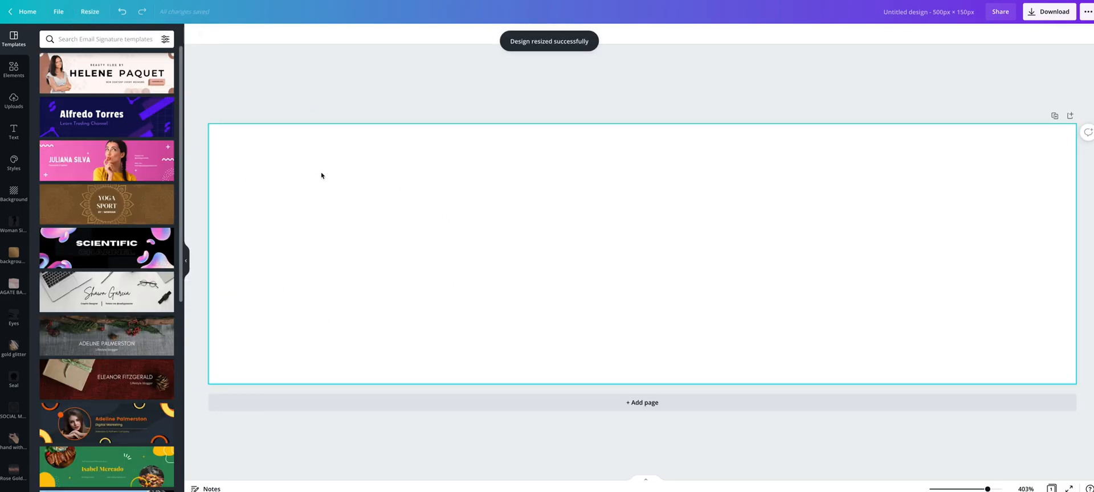
mouse_move(256, 203)
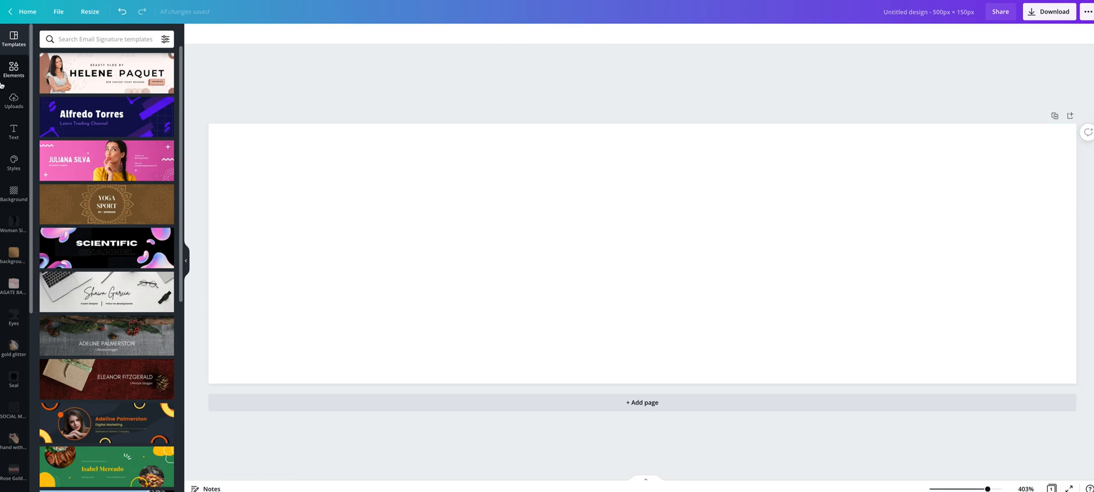
Add a circle photo frame from Elements, then switch to Uploads.
left_click(13, 70)
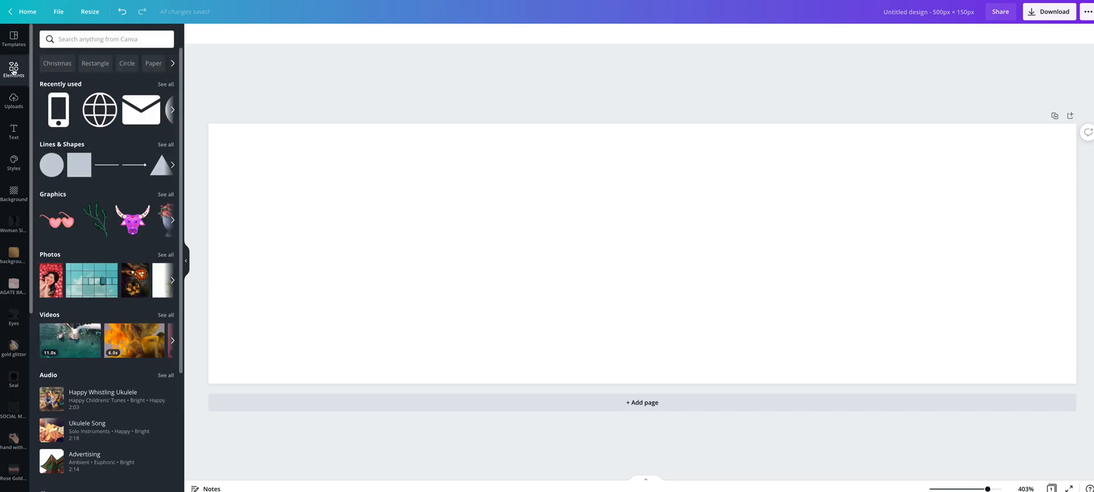
scroll("down", 3)
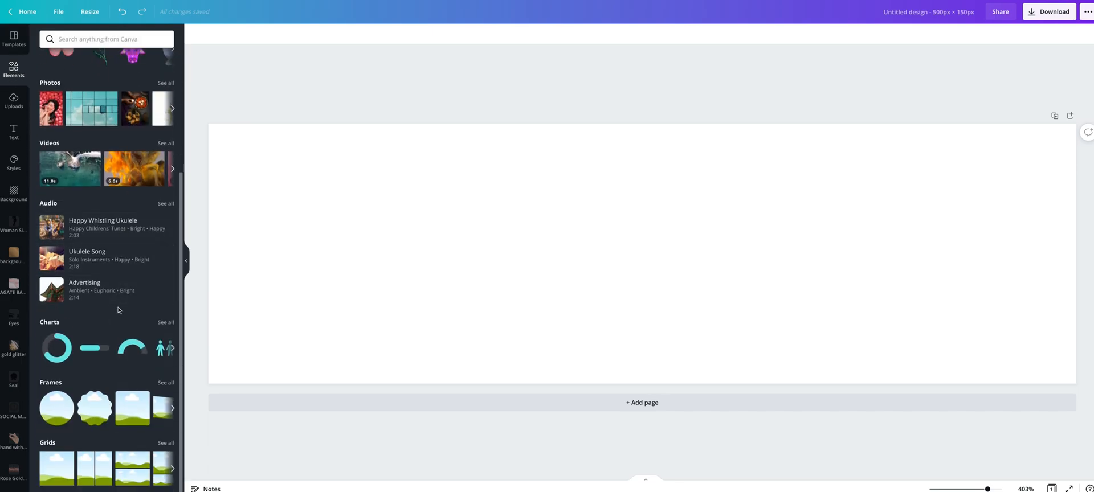
mouse_move(58, 409)
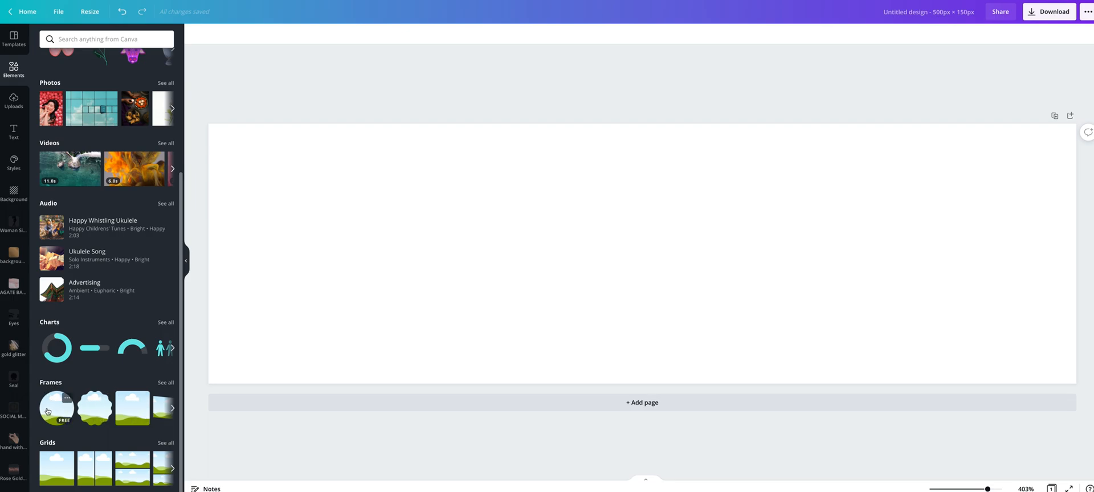
left_click(56, 408)
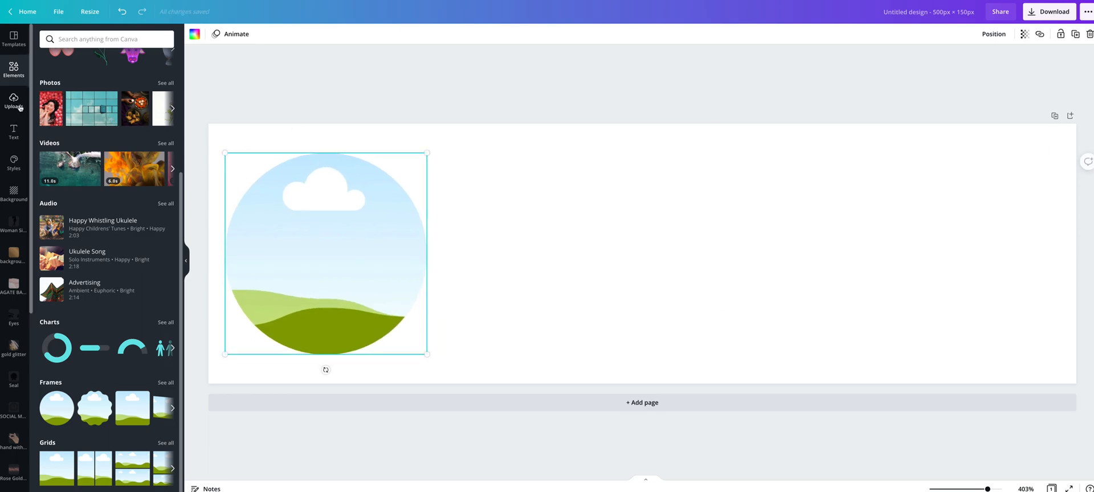
left_click(13, 102)
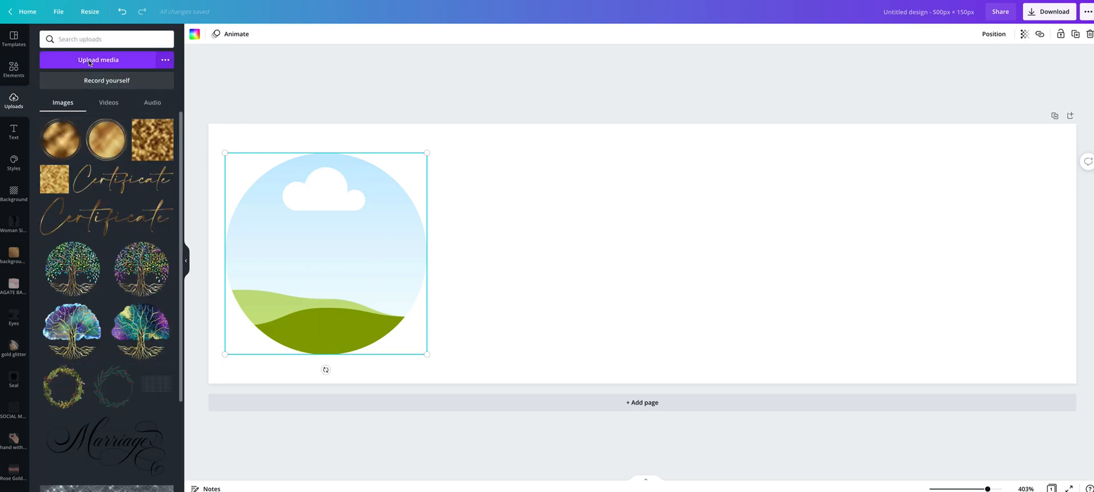
Upload the pexels portrait JPG from the Downloads folder.
left_click(98, 59)
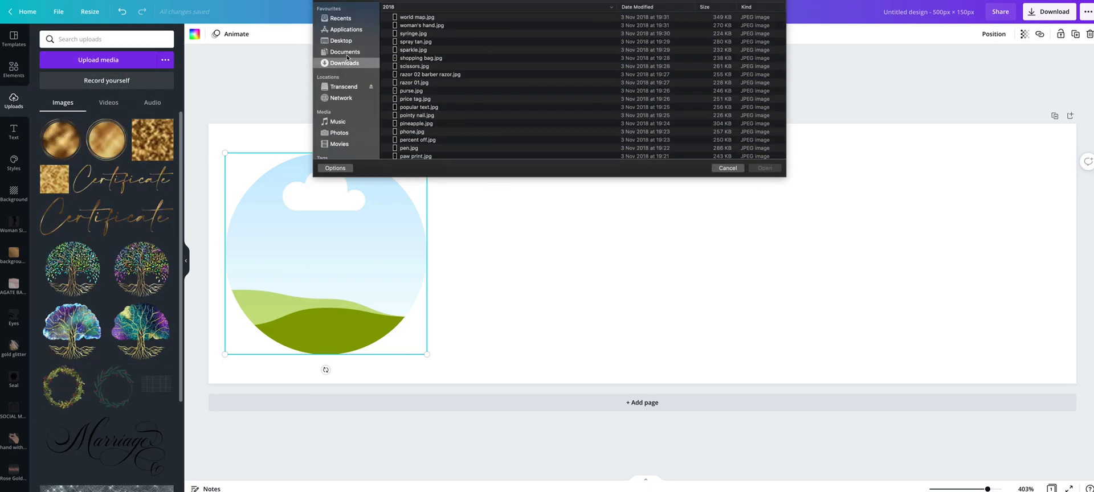
left_click(344, 63)
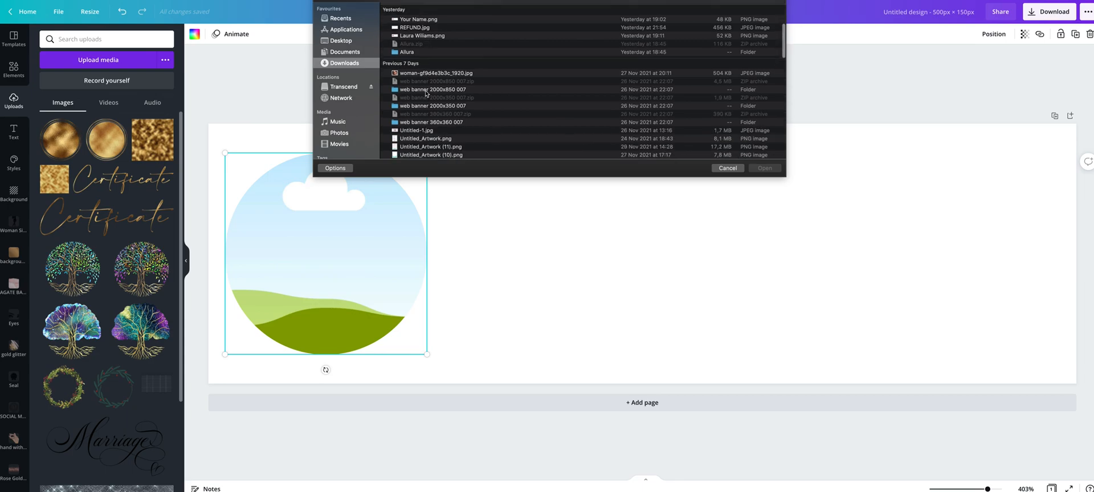
scroll("down", 3)
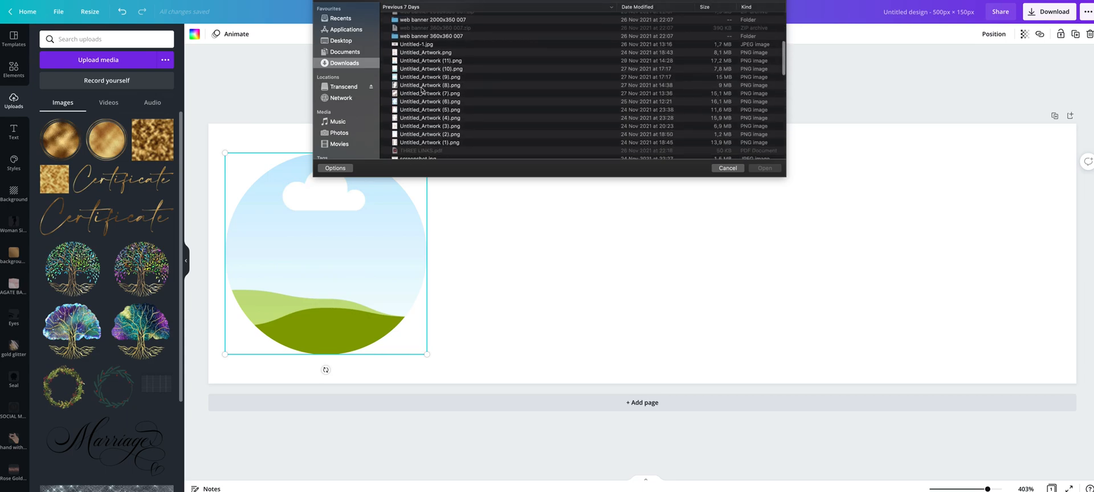
left_click(444, 121)
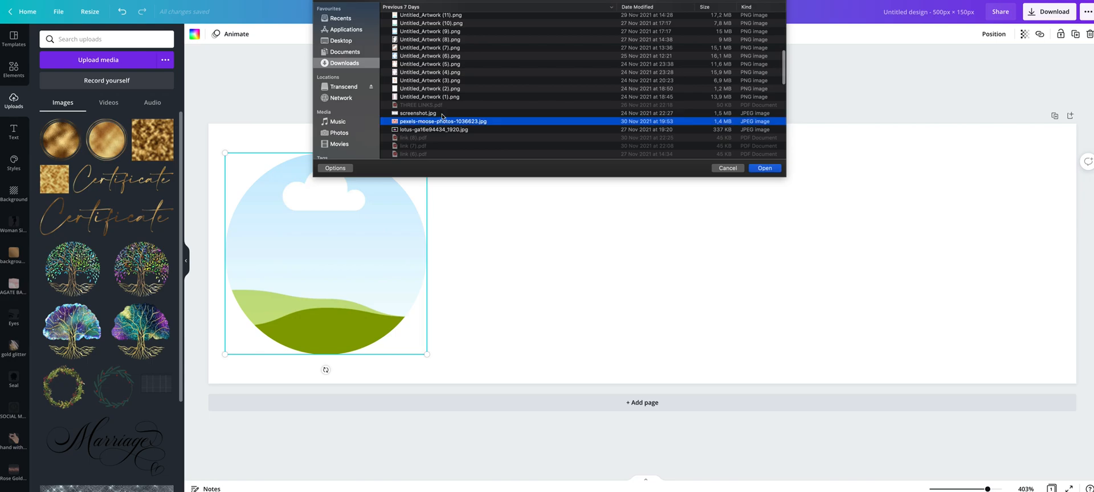
left_click(727, 168)
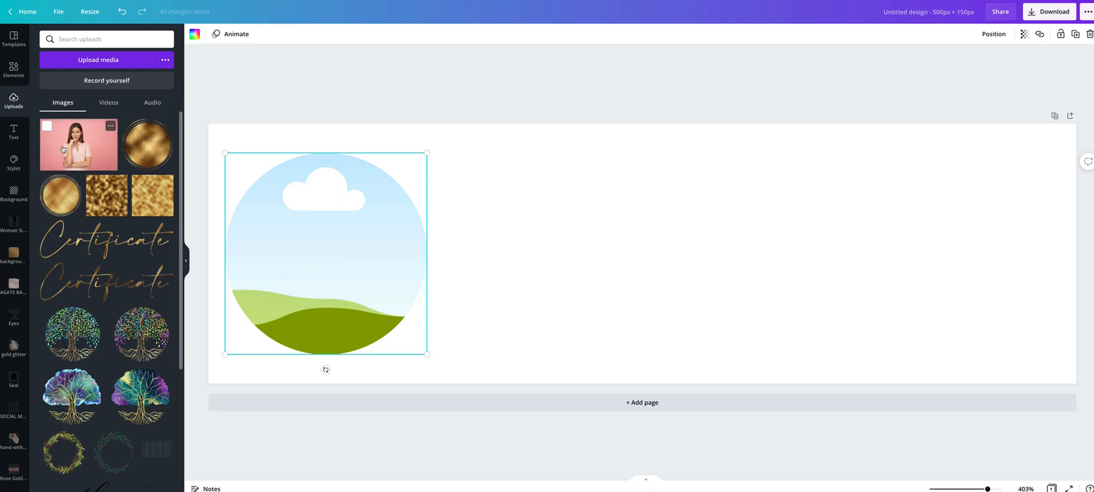
Drop the uploaded portrait into the circle frame and begin adjusting its crop.
left_click_drag(78, 144, 326, 255)
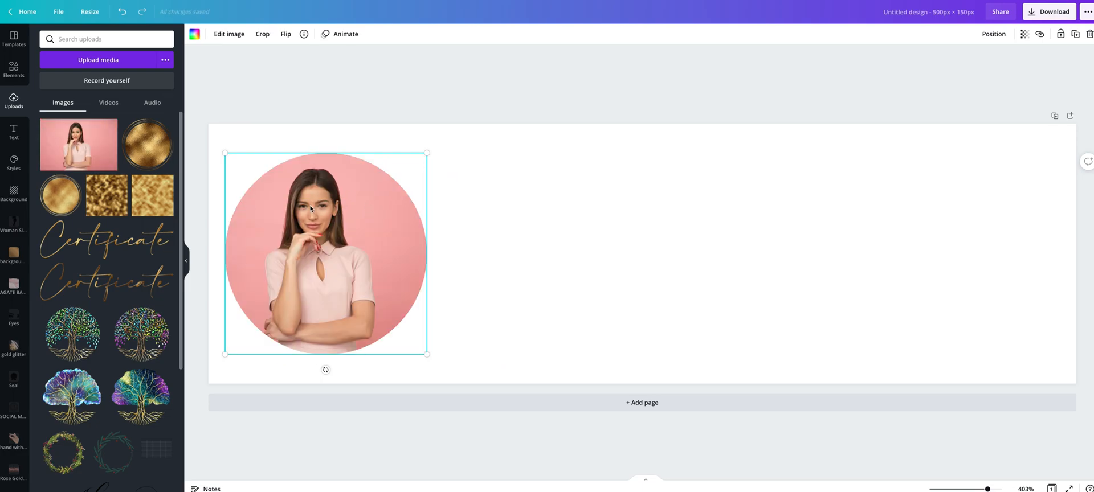
mouse_move(342, 175)
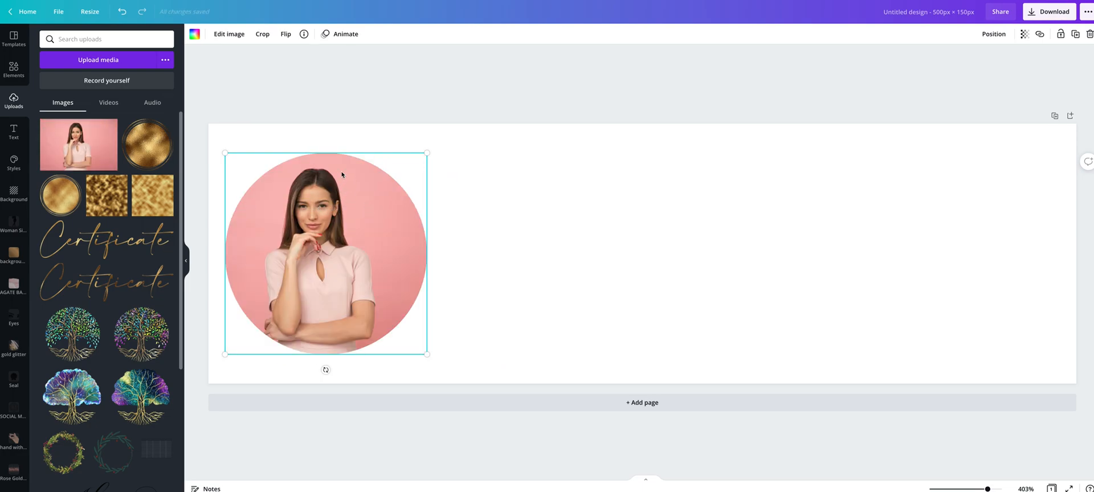
mouse_move(347, 207)
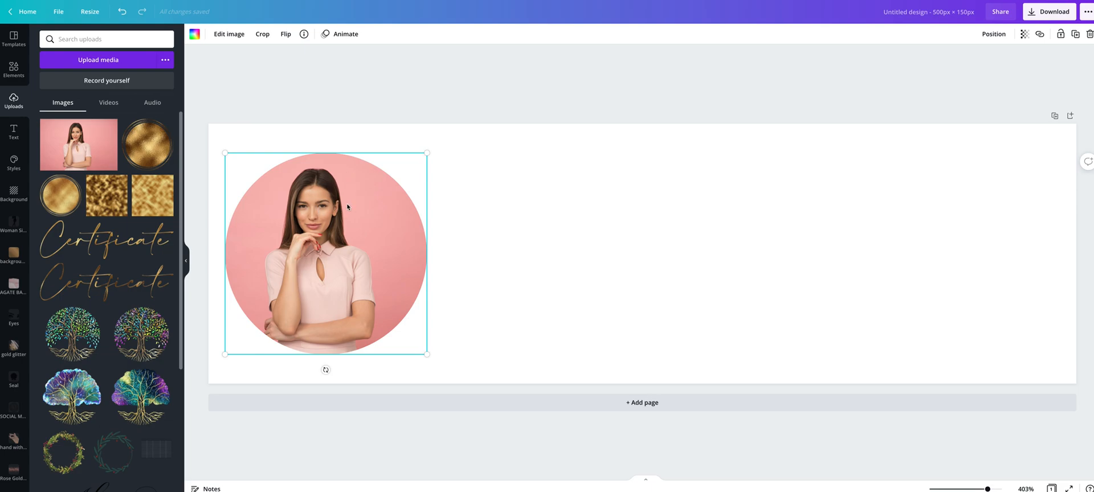
left_click(262, 33)
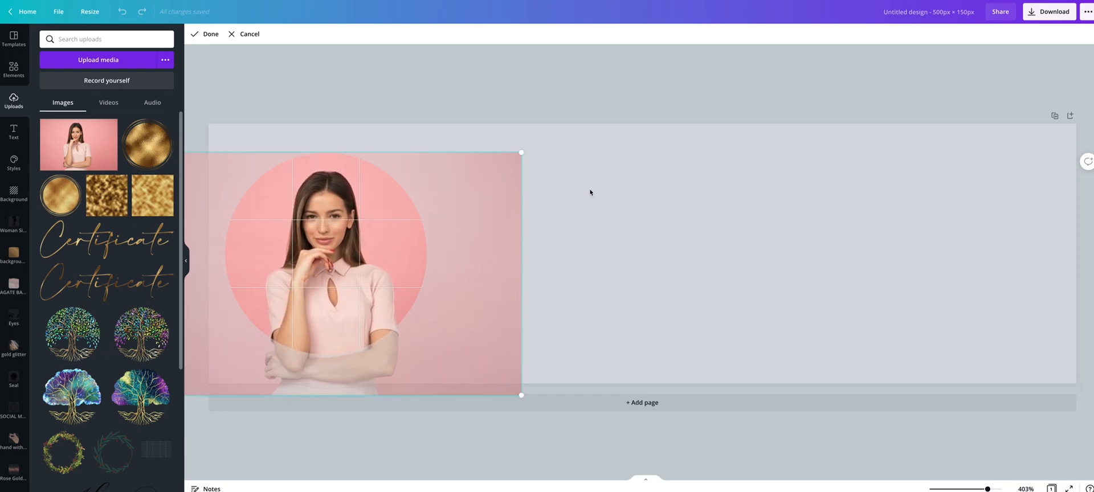
left_click(205, 34)
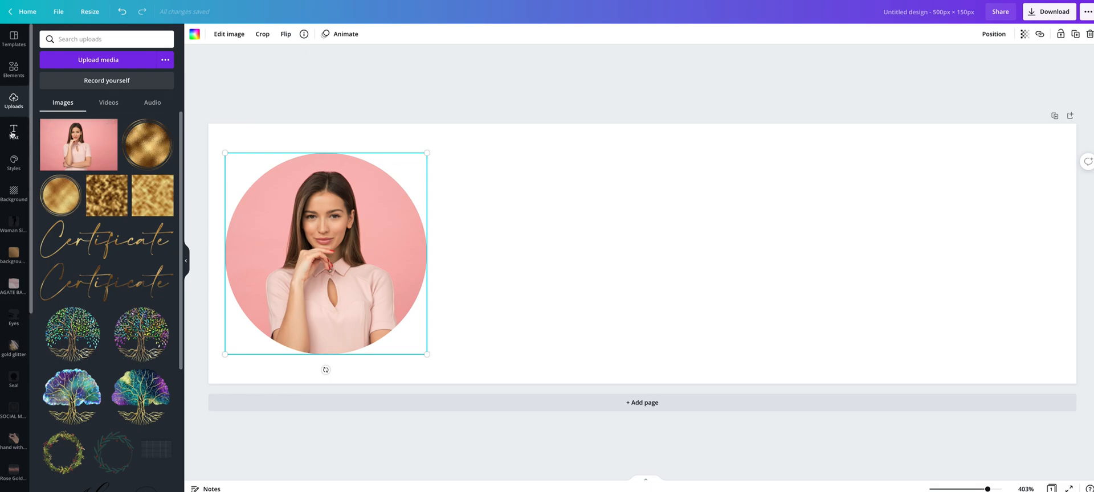
left_click(13, 133)
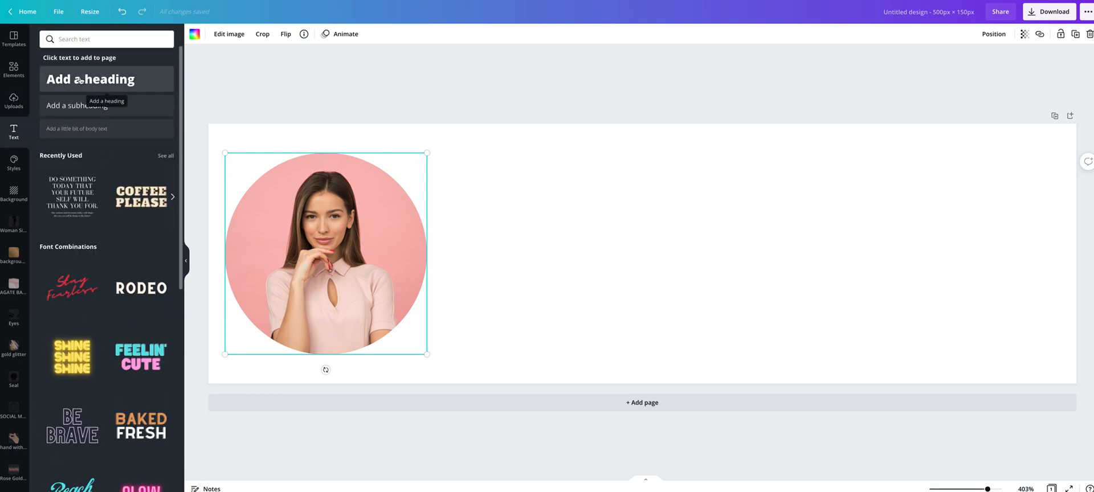
left_click(91, 79)
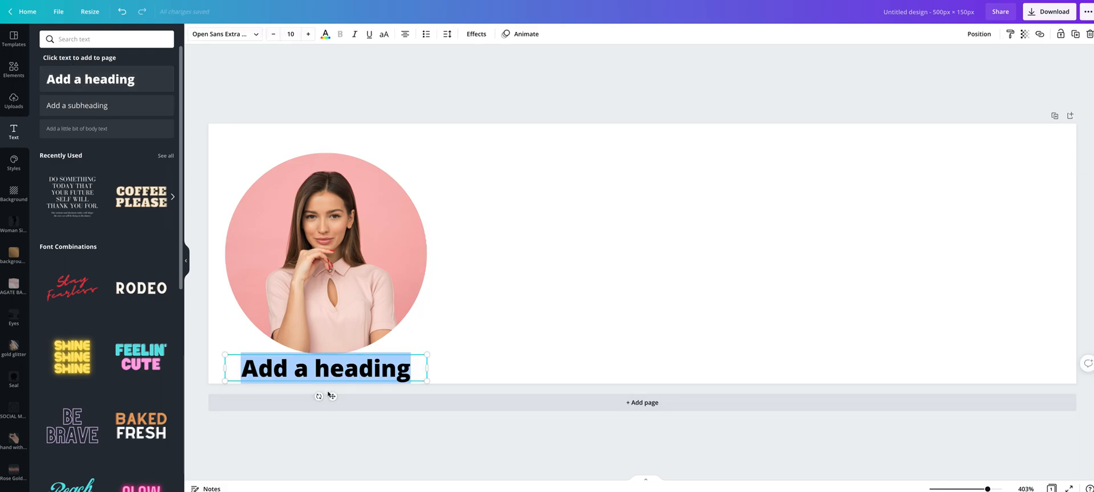
left_click_drag(326, 368, 568, 187)
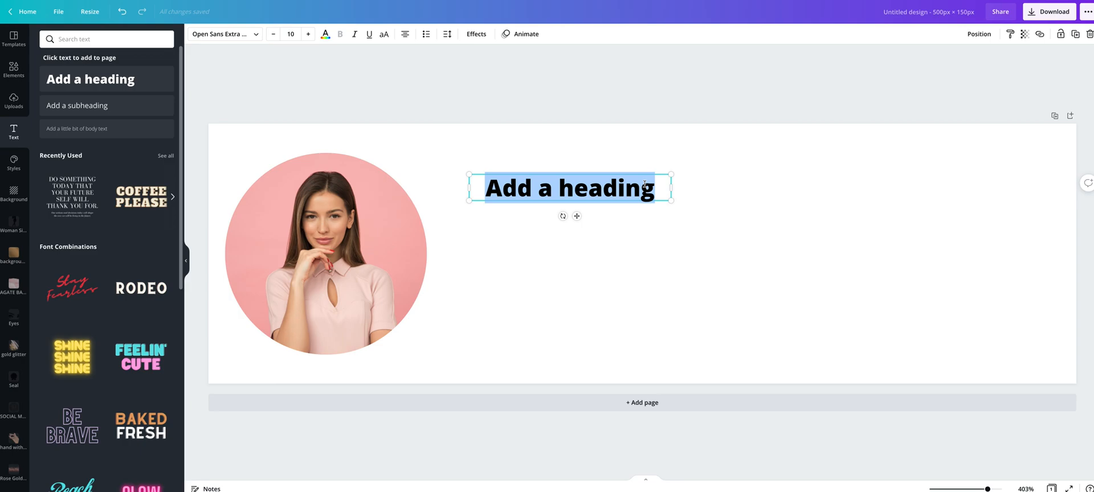
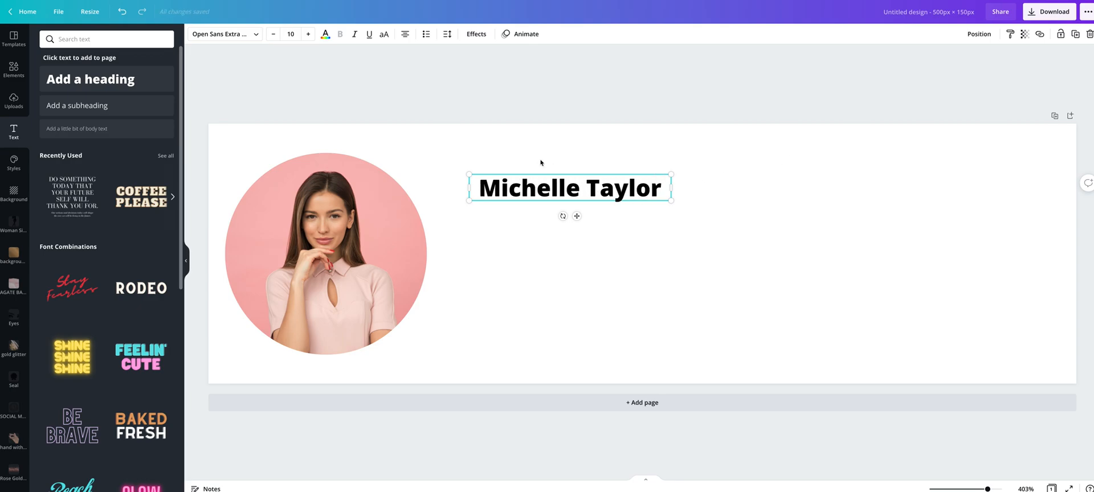
left_click_drag(568, 187, 565, 180)
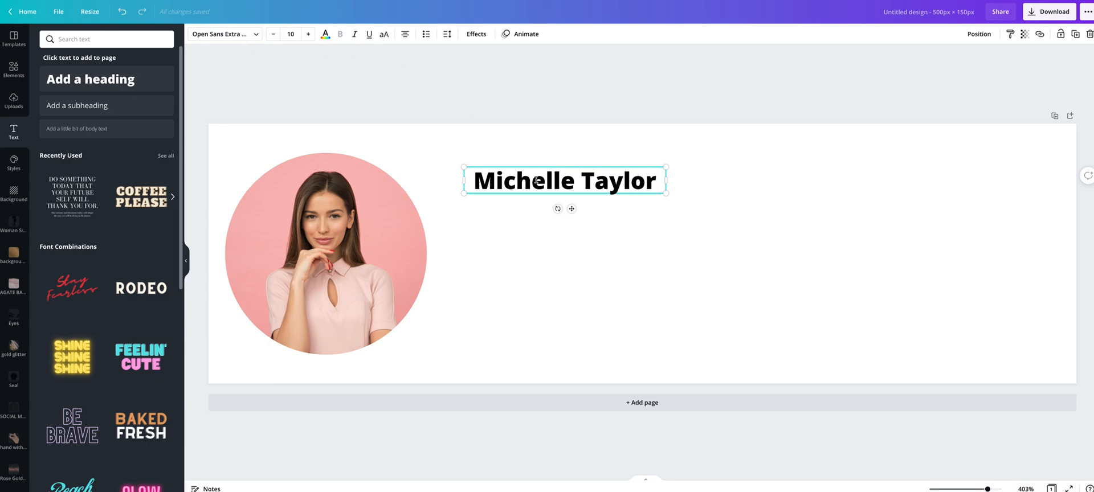
Give the name a script font at size 15 in gray #a6a6a6.
left_click(220, 33)
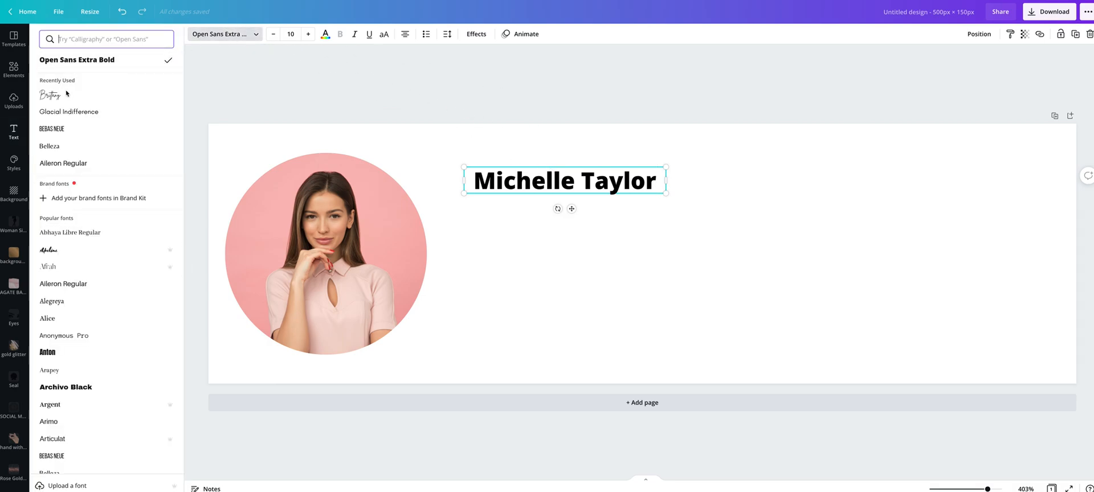
left_click(50, 96)
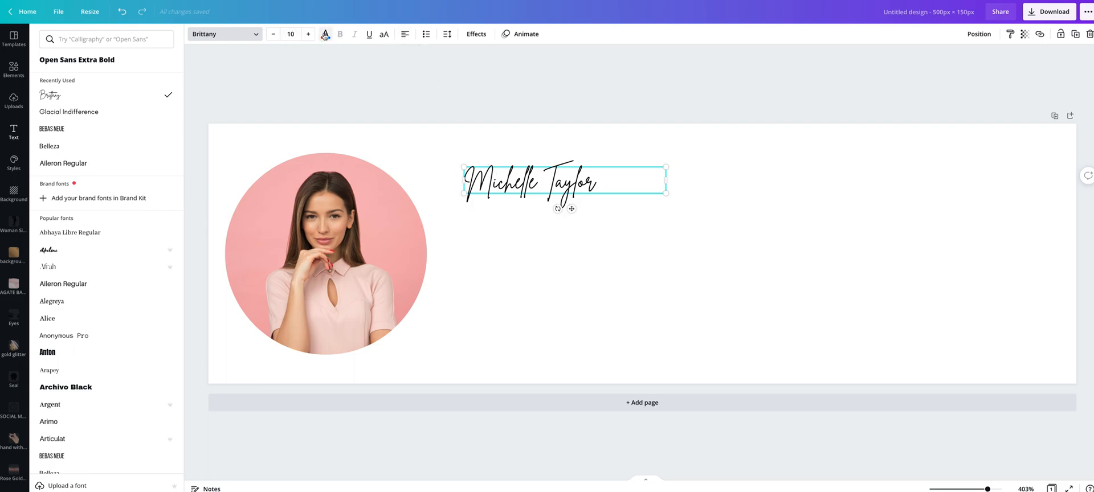
left_click(307, 33)
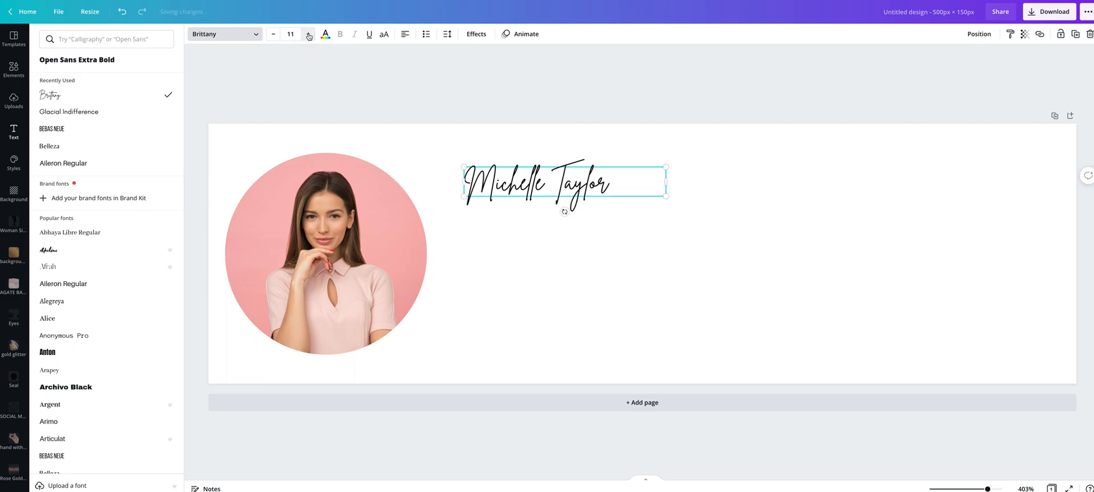
left_click(308, 34)
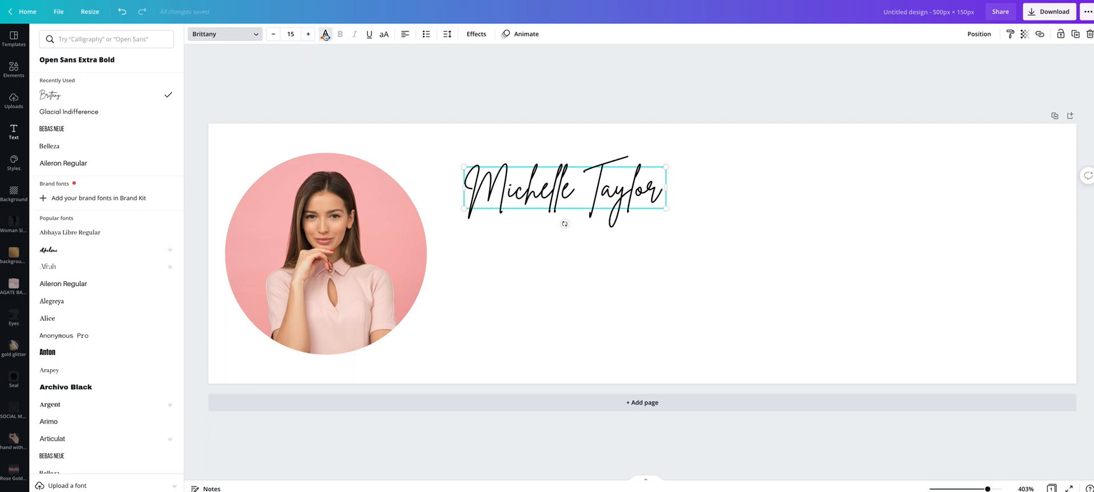
left_click(325, 34)
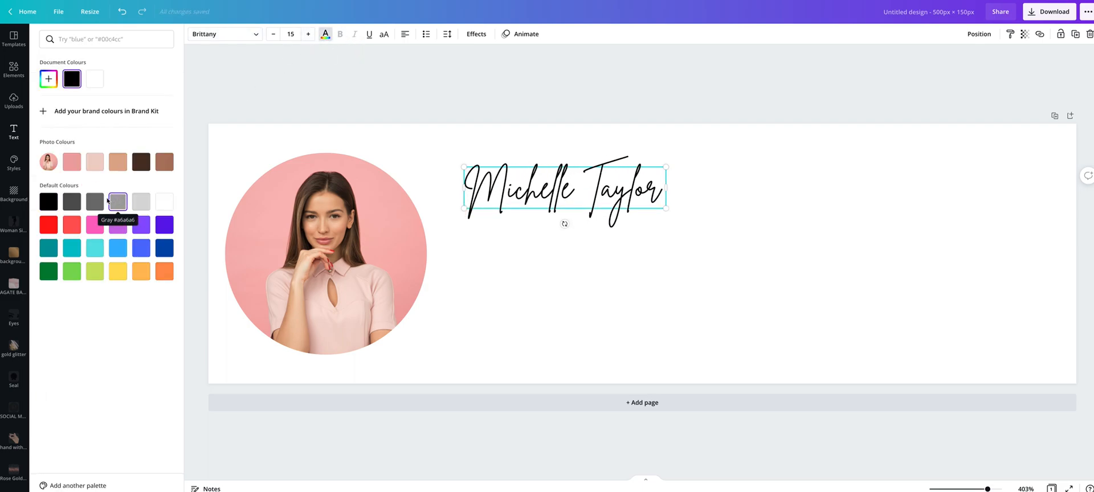
left_click(94, 202)
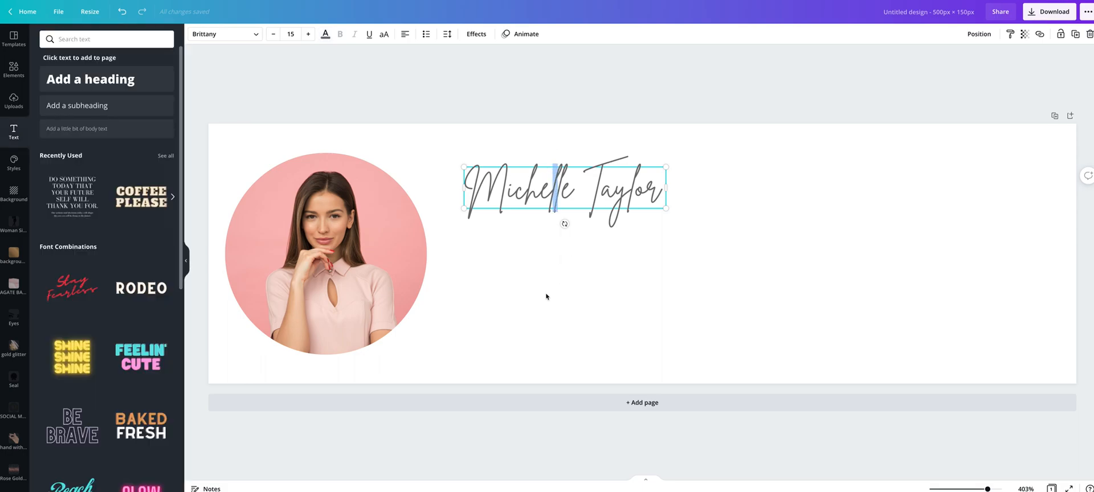
left_click(546, 297)
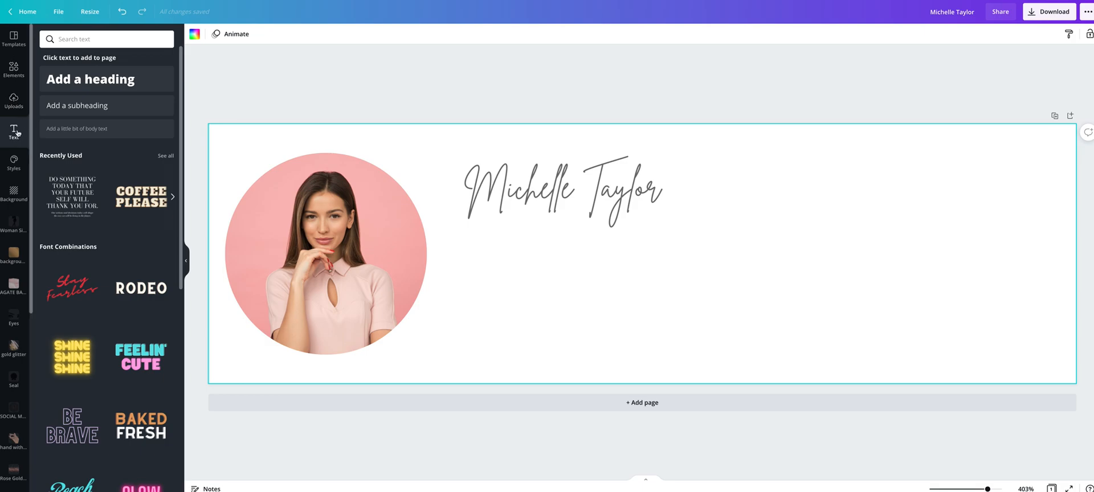
mouse_move(77, 106)
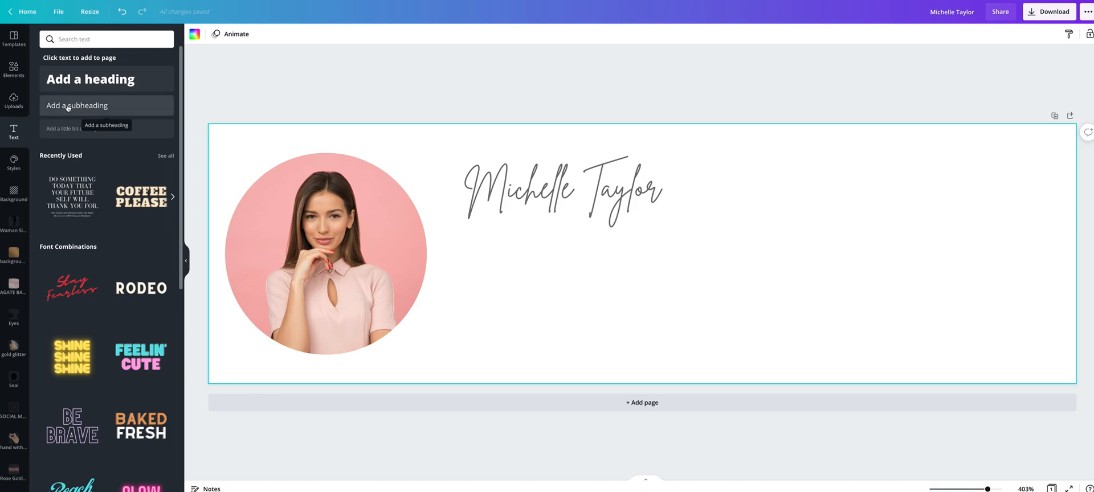
Add a subheading 'REAL ESTATE AGENT' placed beneath the name.
left_click(77, 106)
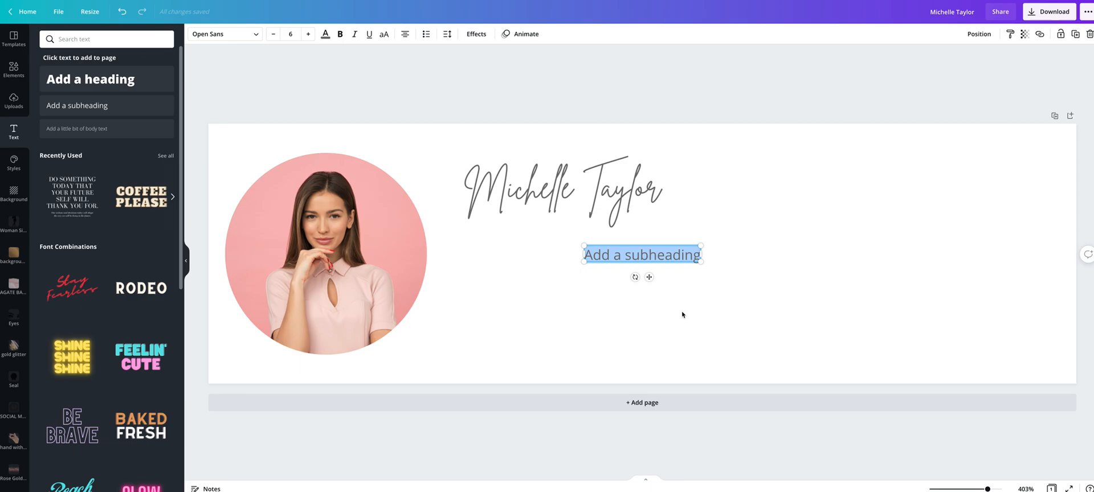
type("REAL B")
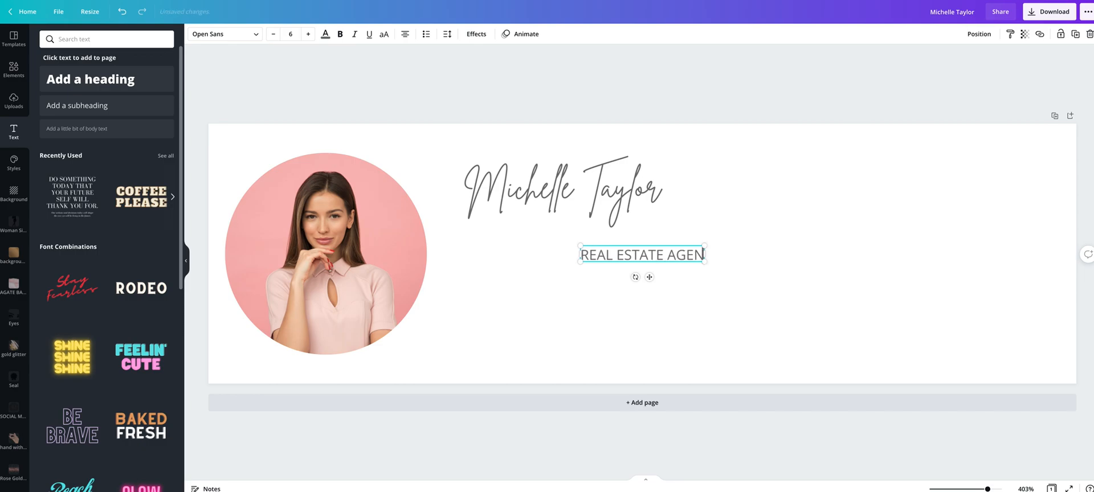
type("T")
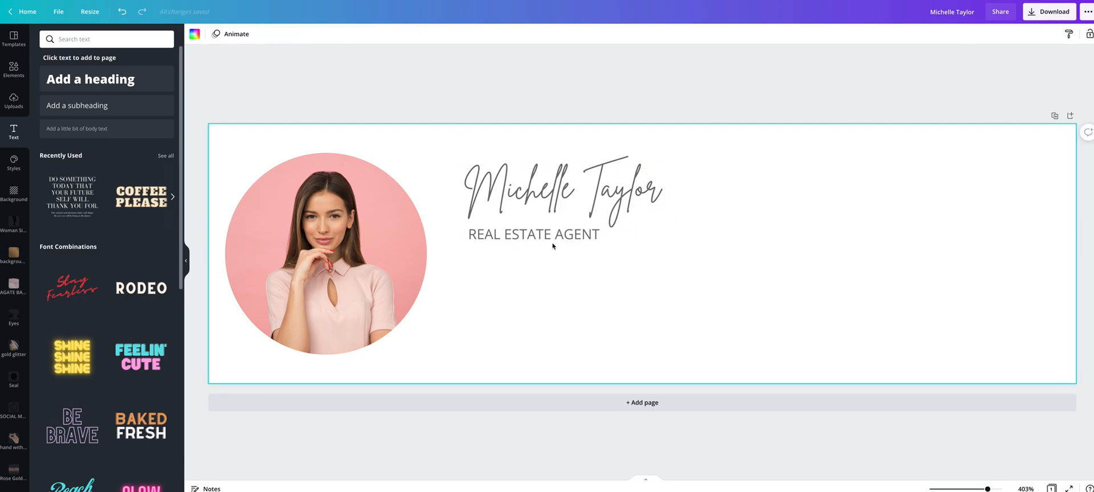
left_click(533, 234)
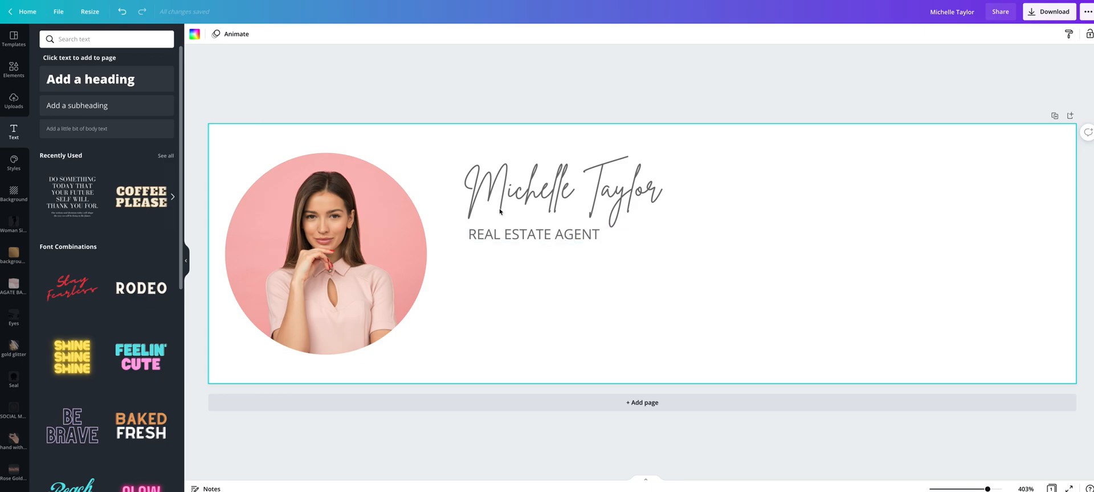
left_click(533, 235)
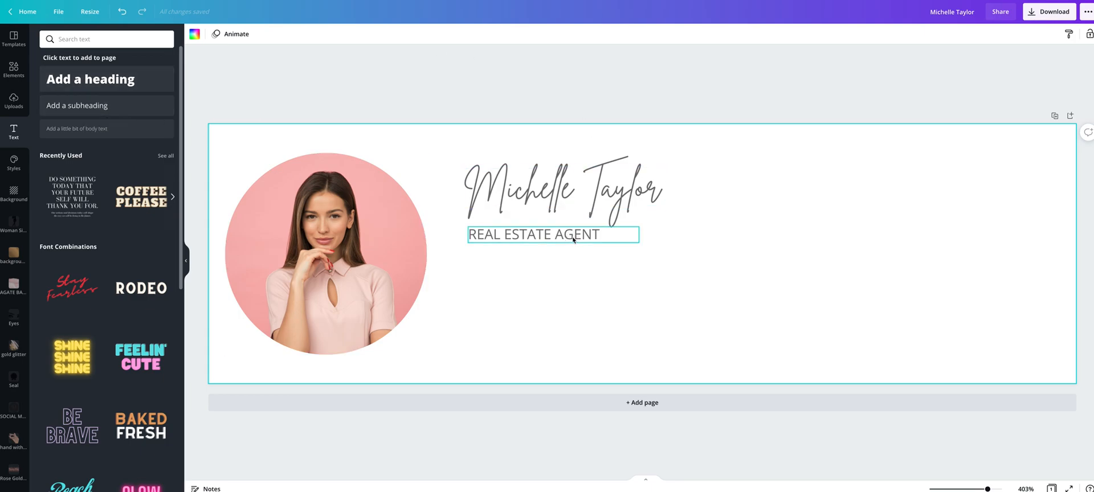
left_click(551, 234)
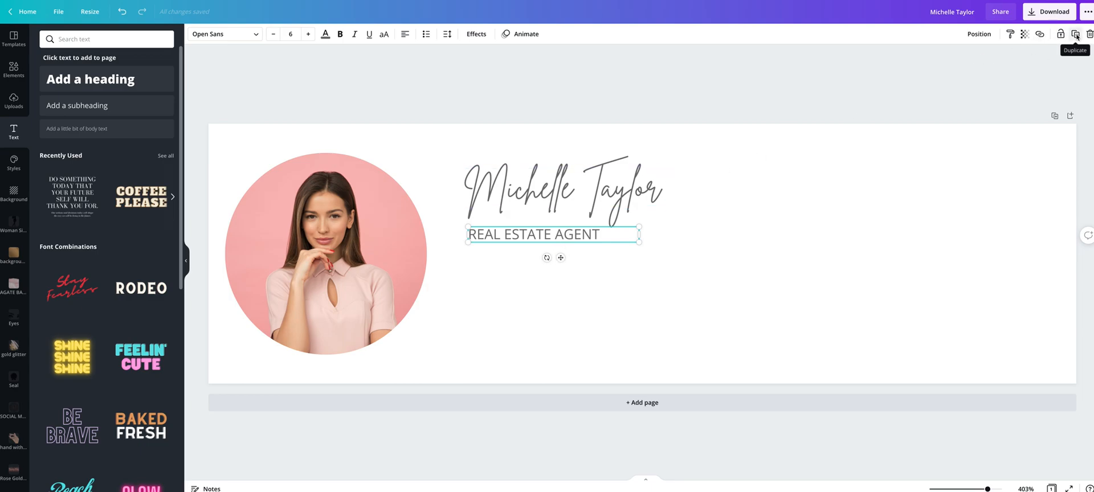
left_click(1075, 34)
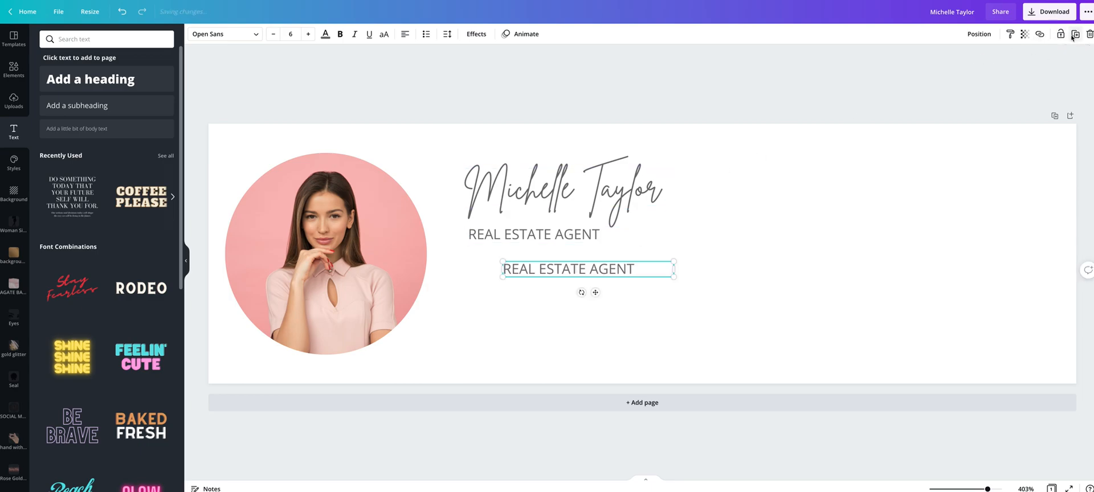
left_click_drag(588, 269, 553, 274)
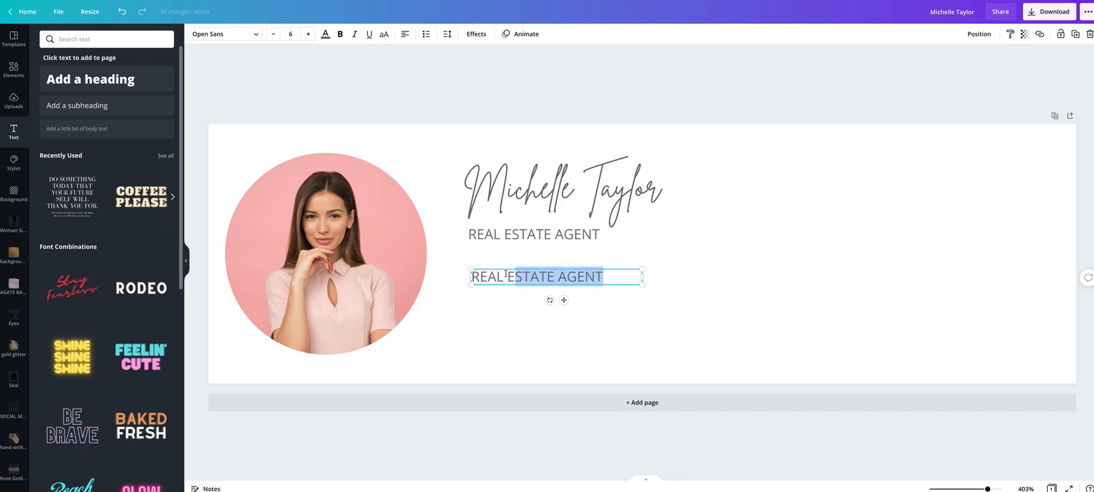
type("123")
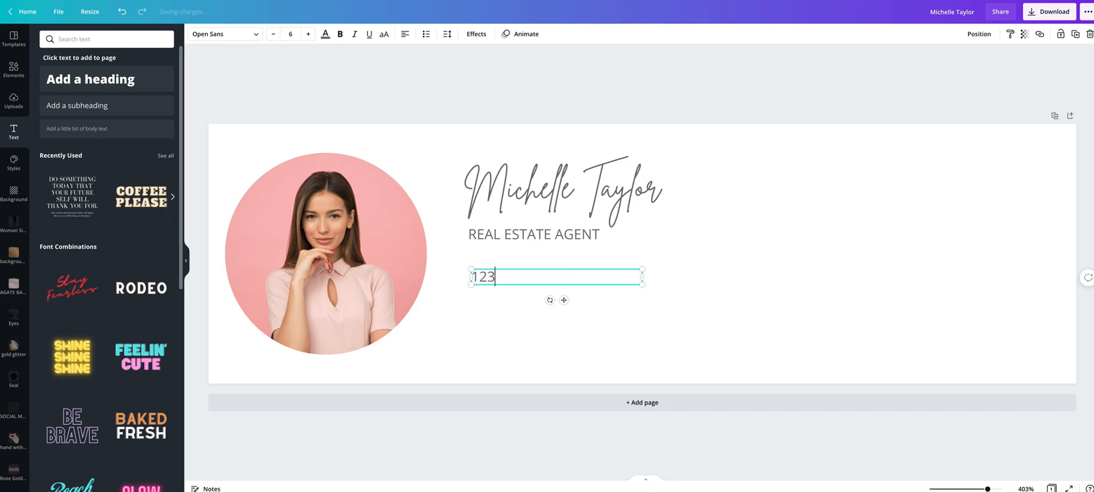
type("456 789")
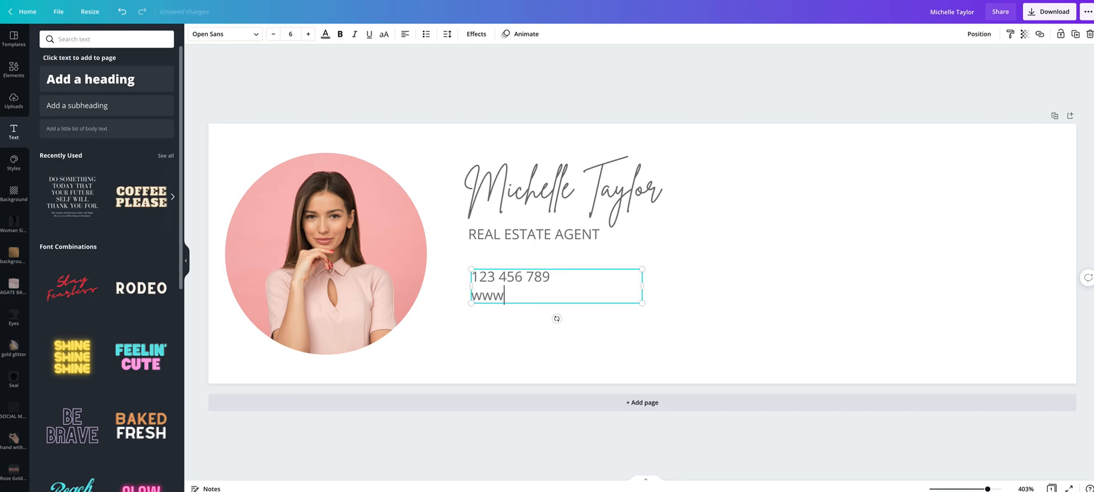
type(".webs")
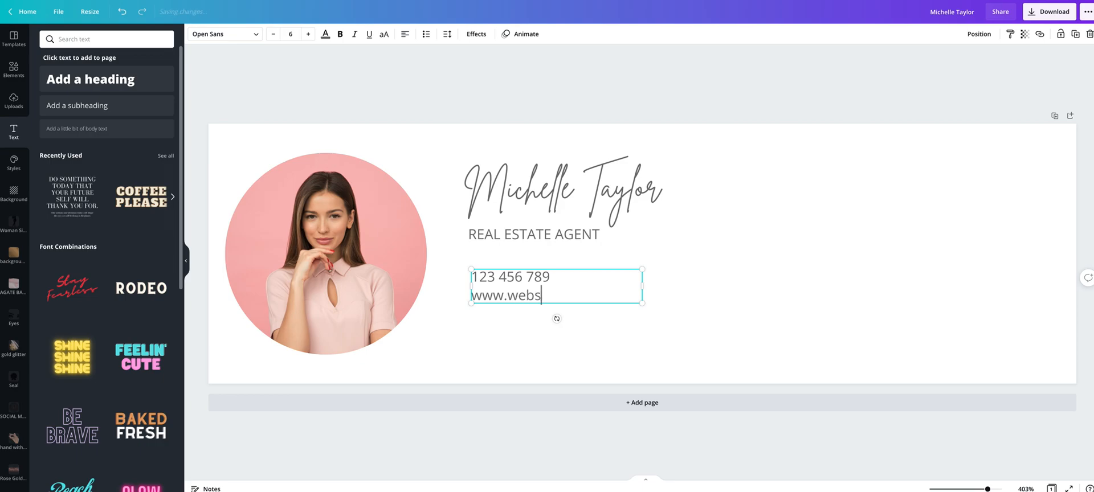
type("ite.com")
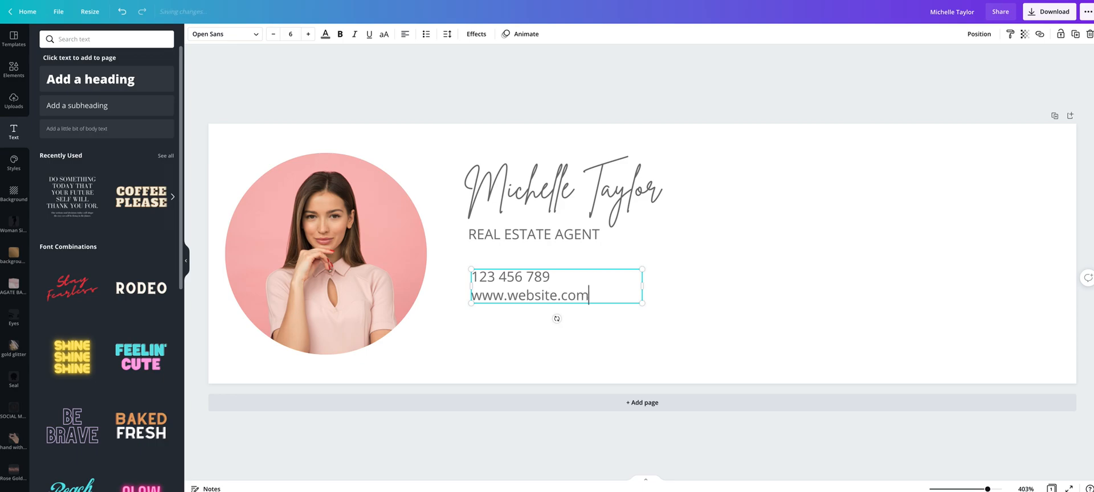
type("info@")
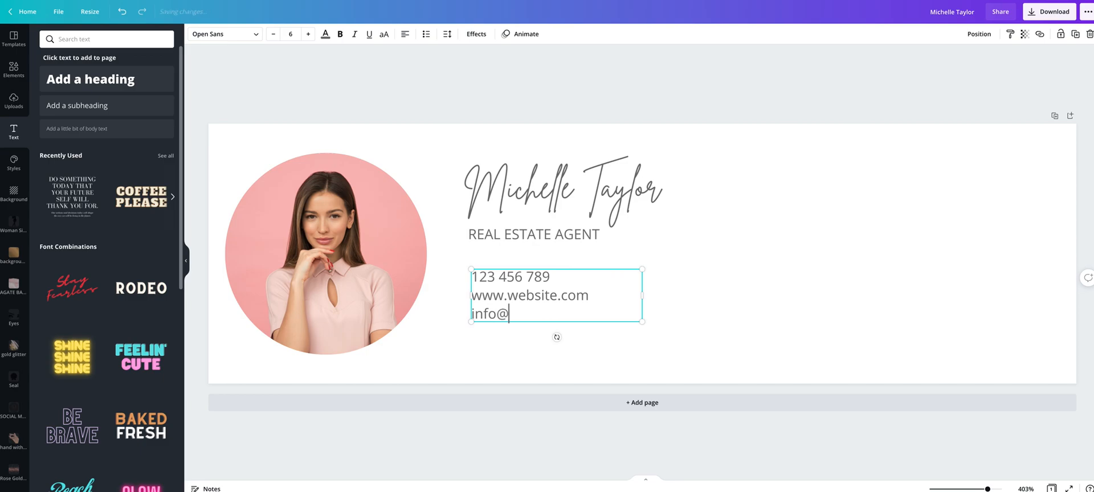
type("website.com")
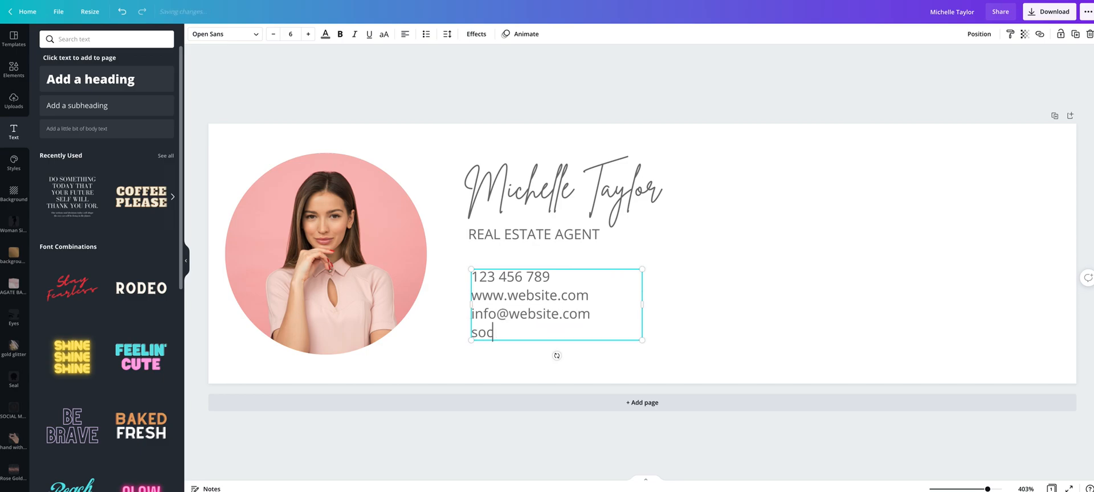
type("ialmed")
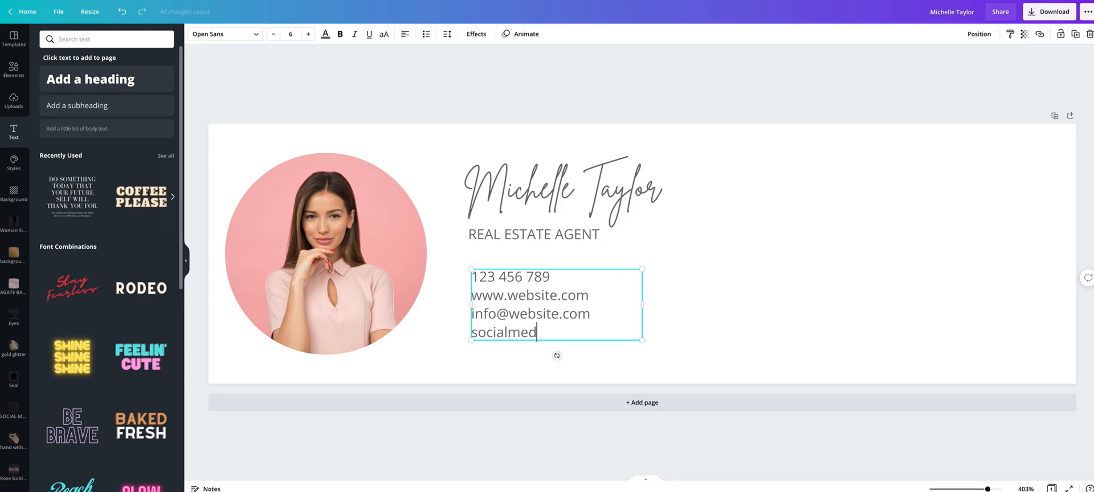
type("ianame")
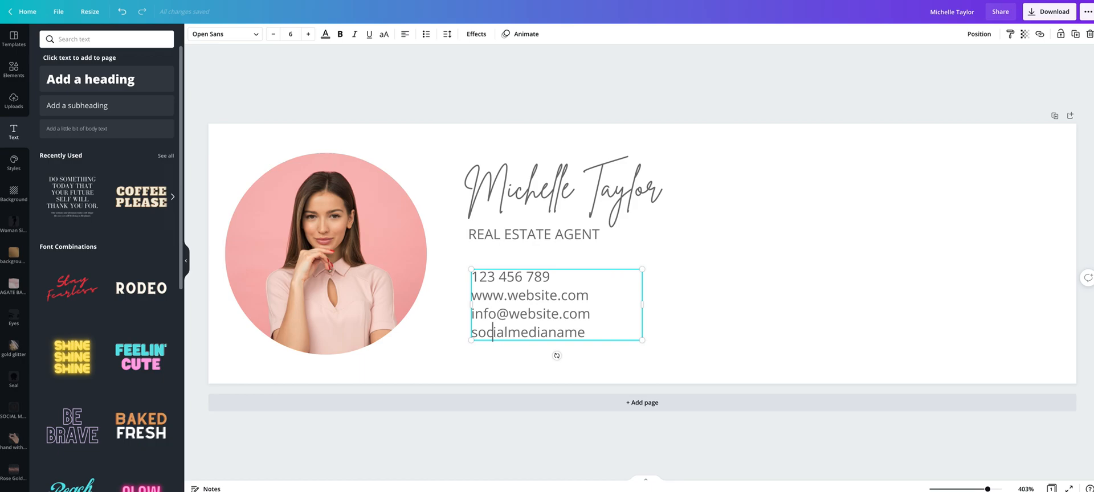
type("@")
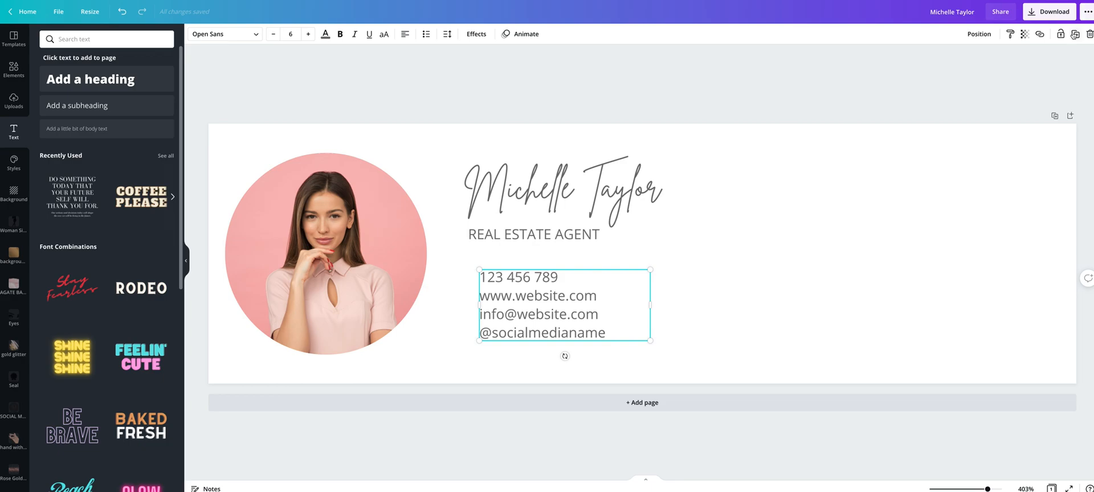
left_click(1059, 33)
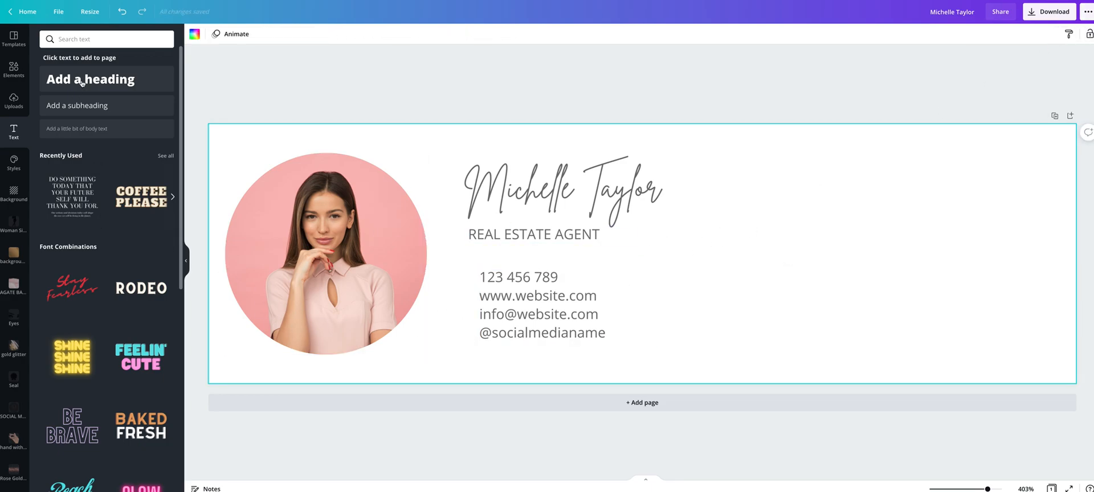
mouse_move(466, 288)
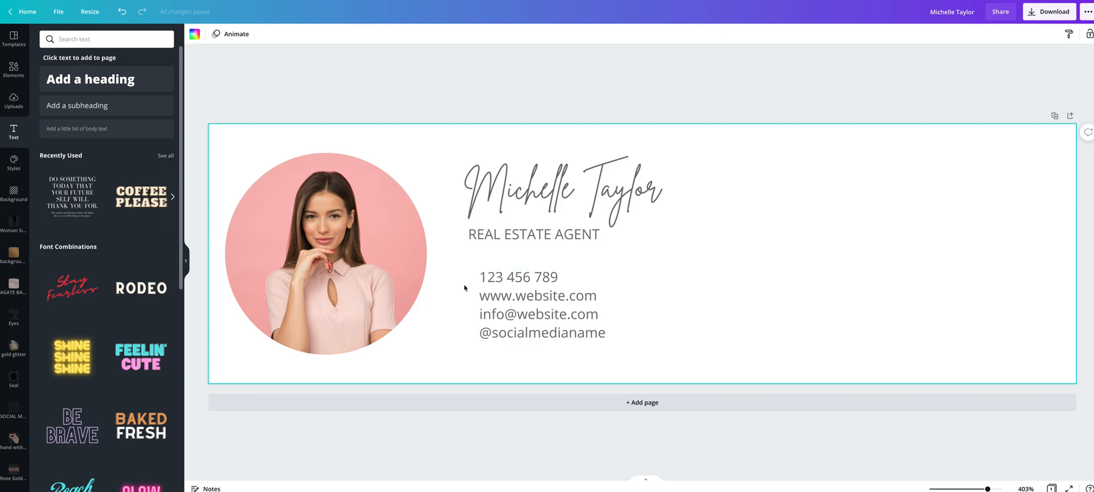
mouse_move(474, 316)
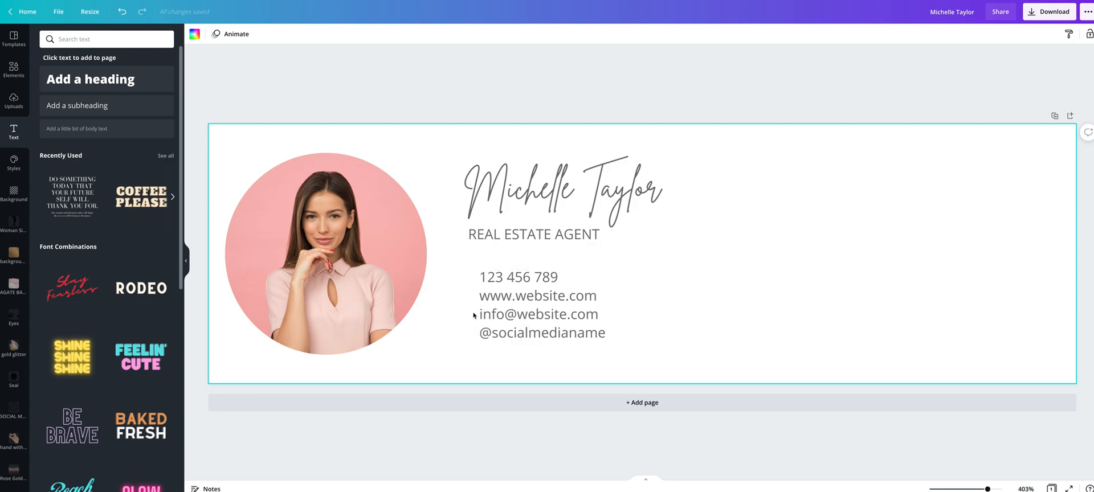
mouse_move(447, 292)
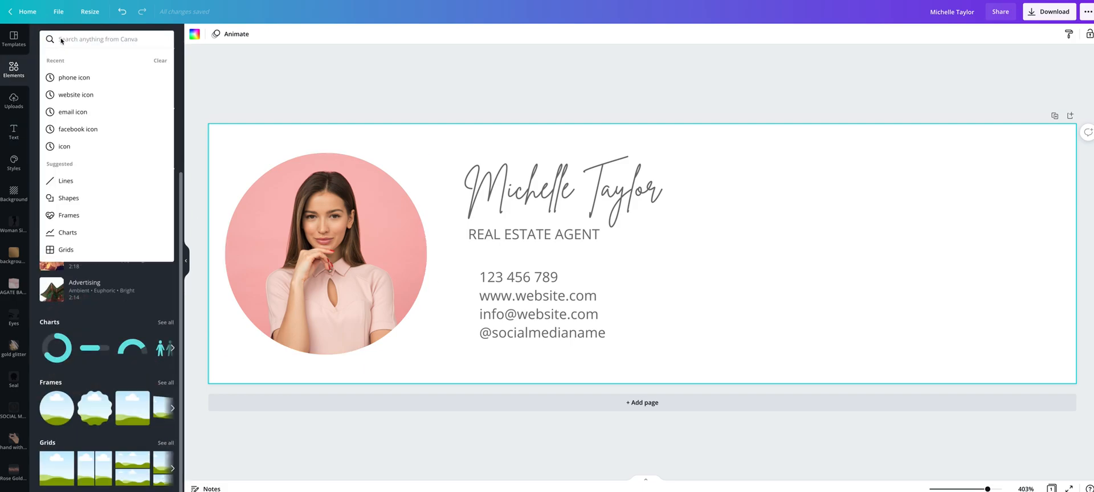
Search Elements for a phone icon, place it beside the number and colour it the photo's pink.
type("pho")
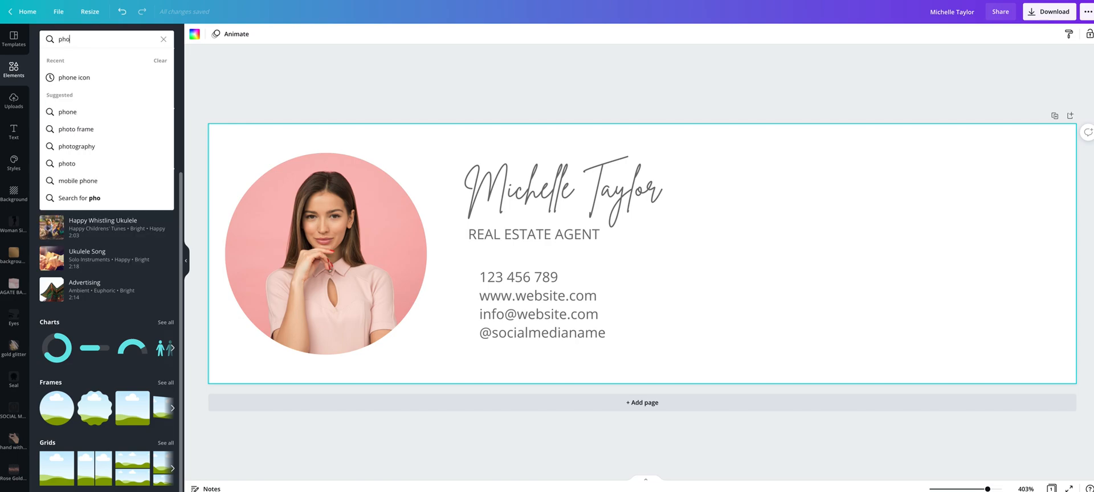
left_click(74, 78)
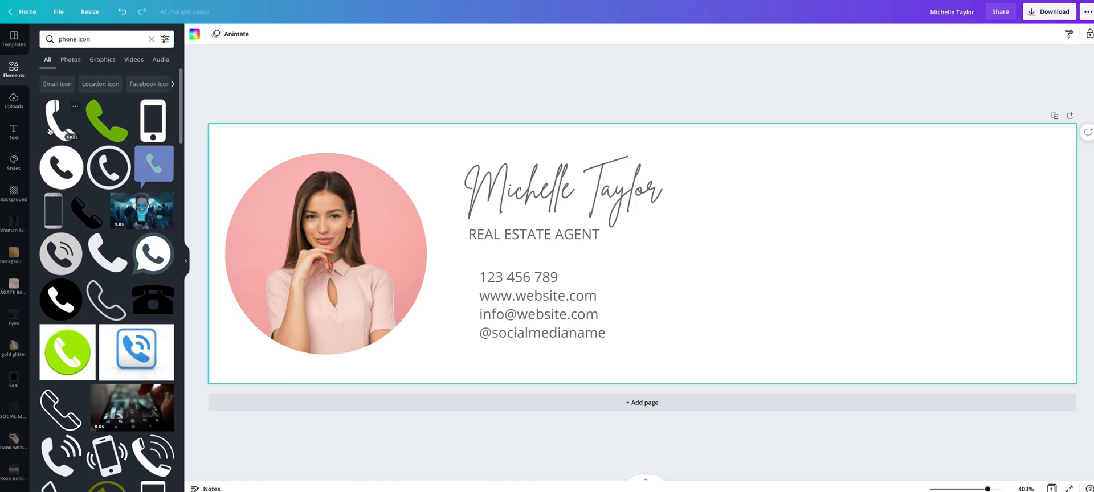
left_click(152, 119)
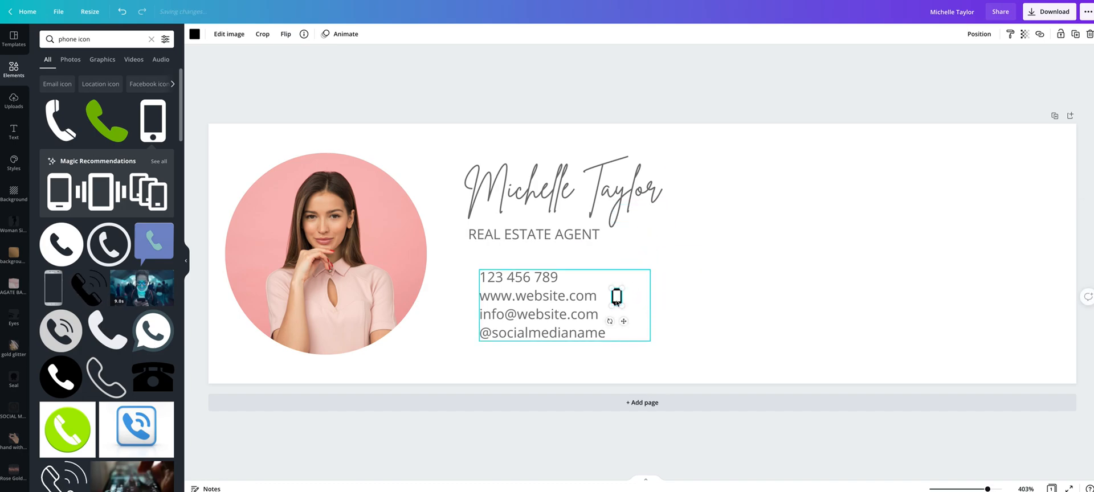
left_click_drag(616, 297, 473, 278)
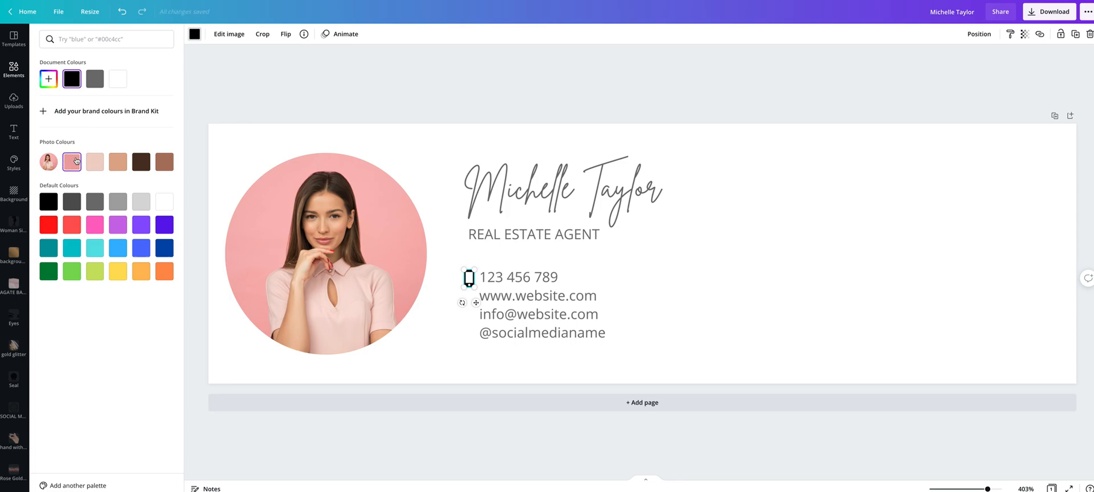
left_click(326, 253)
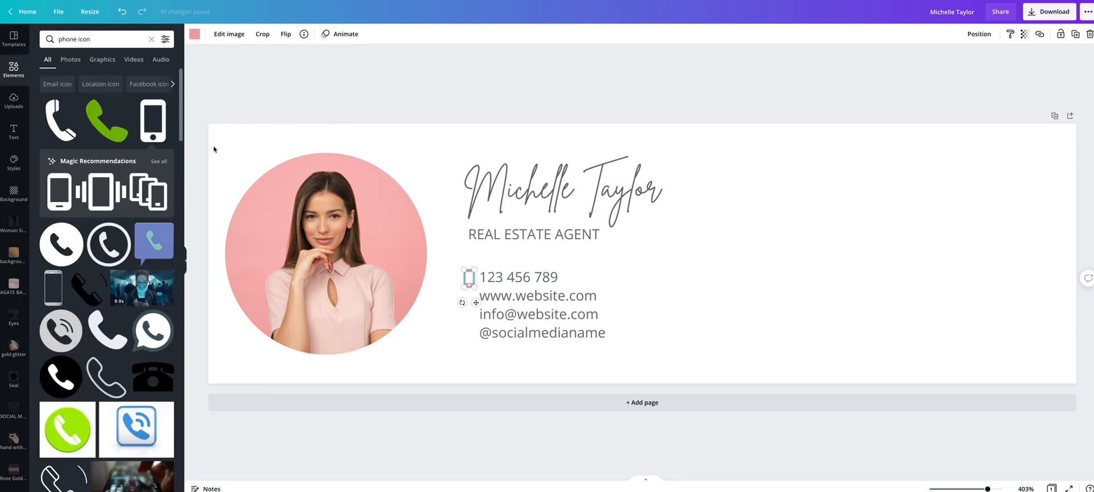
Search for a website icon, add the globe beside the website line and colour it pink.
left_click(98, 38)
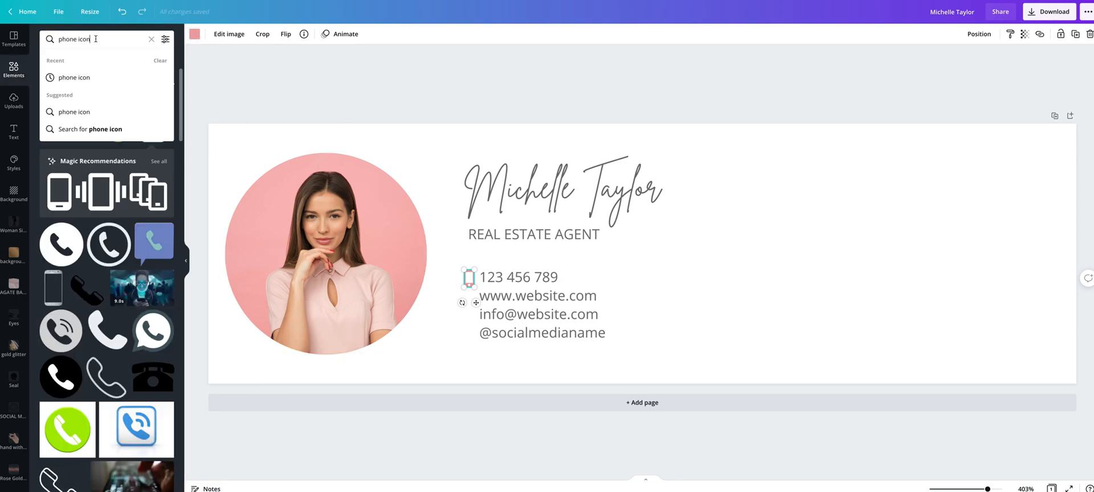
type("websit")
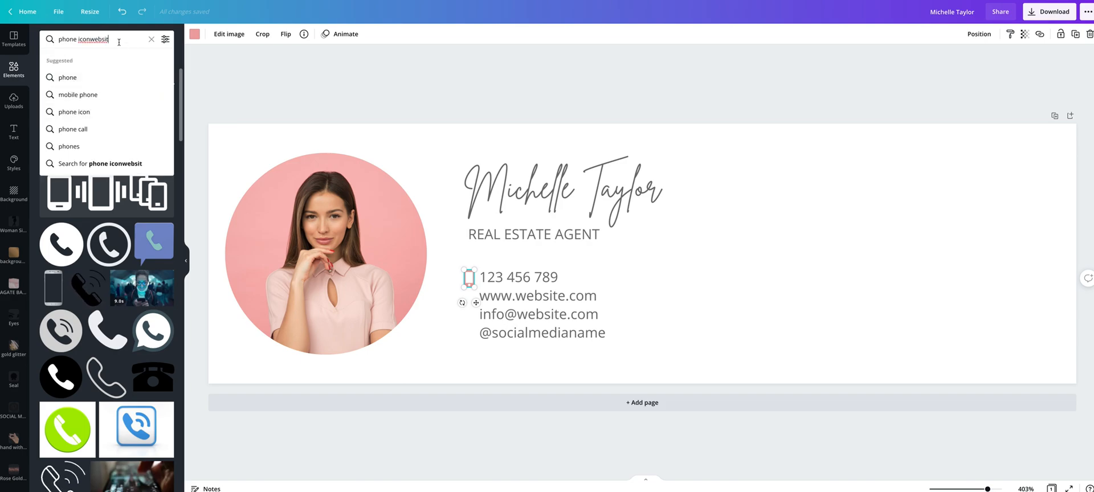
type("websi")
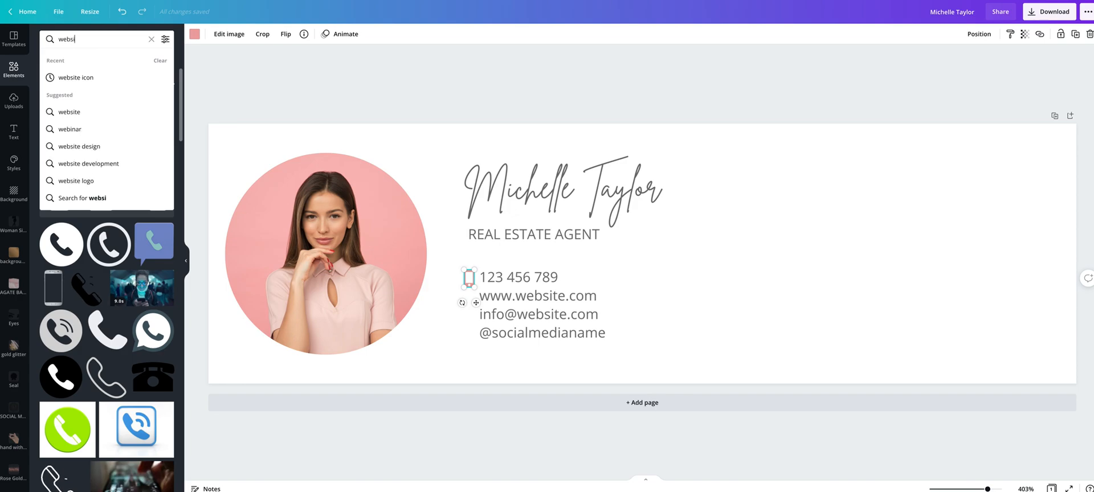
left_click(75, 77)
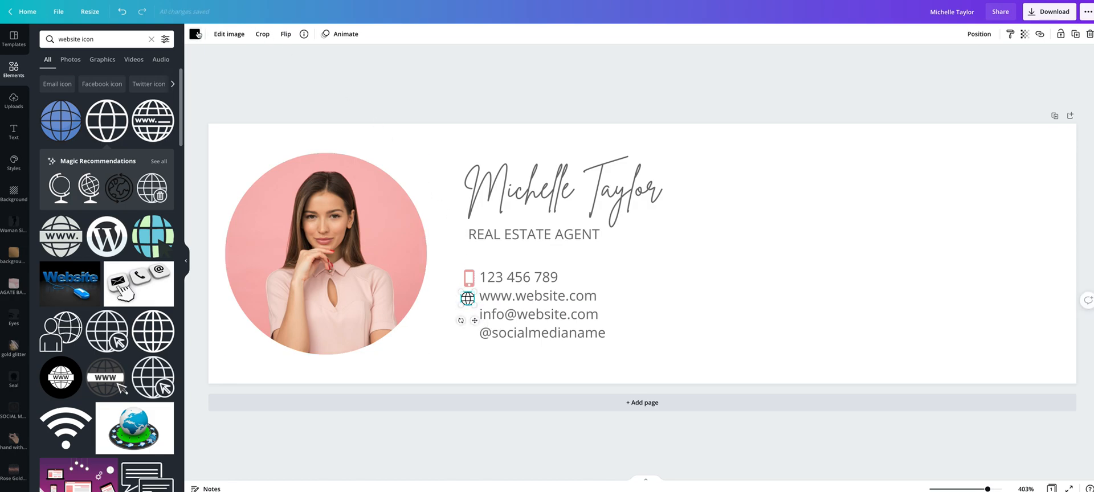
left_click(196, 33)
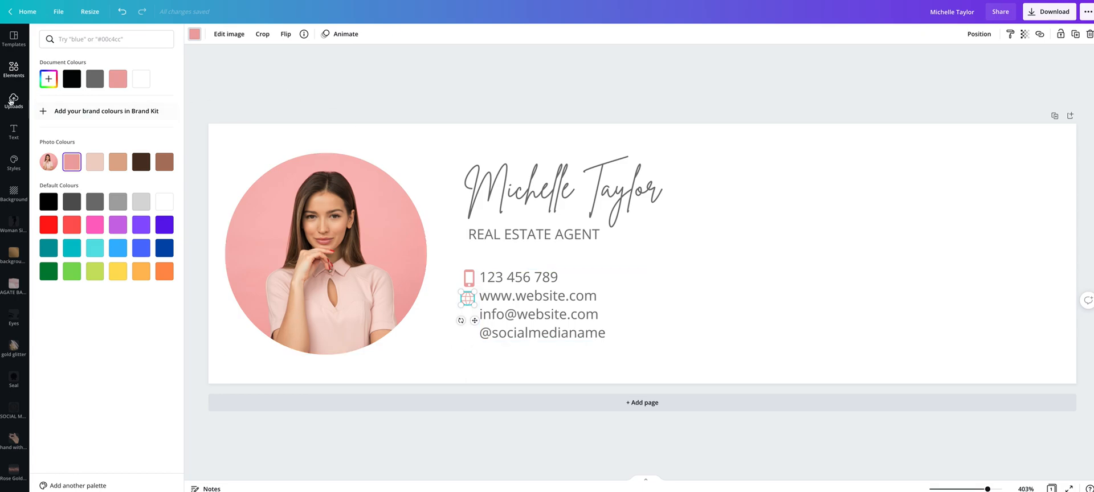
left_click(13, 67)
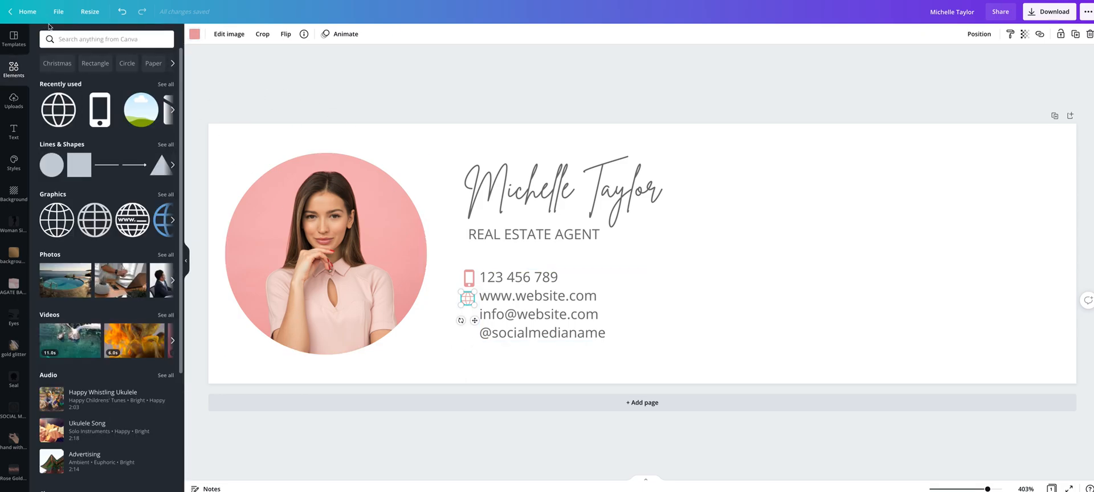
type("email")
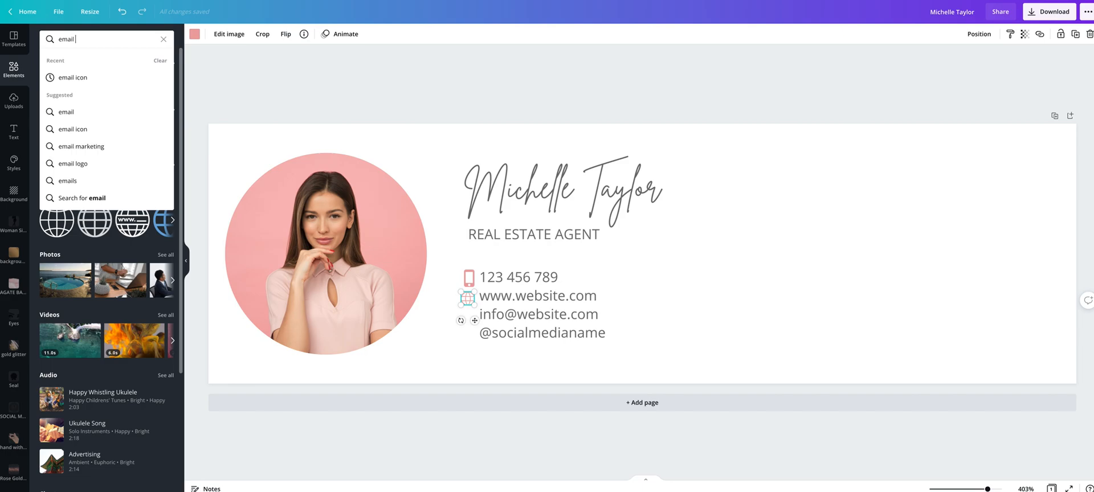
left_click(72, 77)
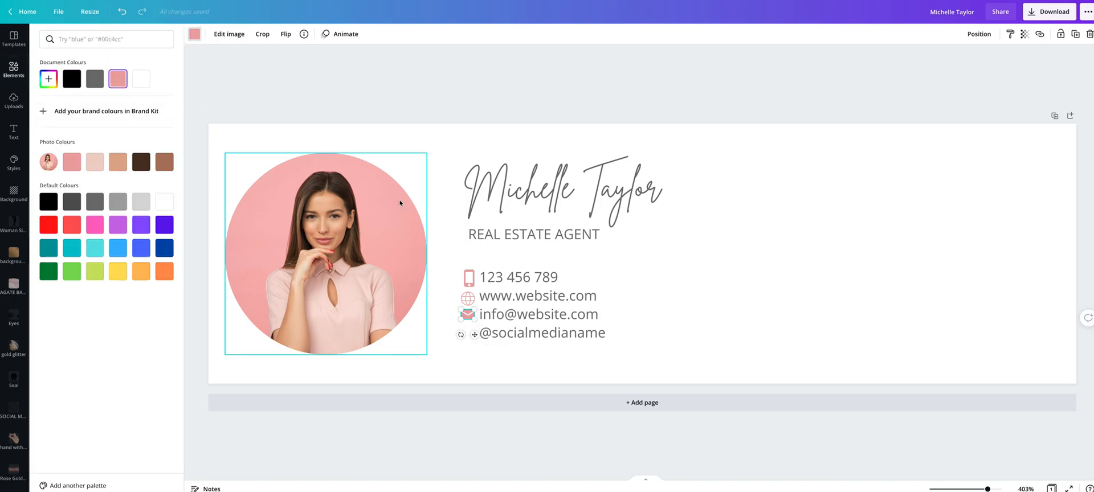
left_click(628, 433)
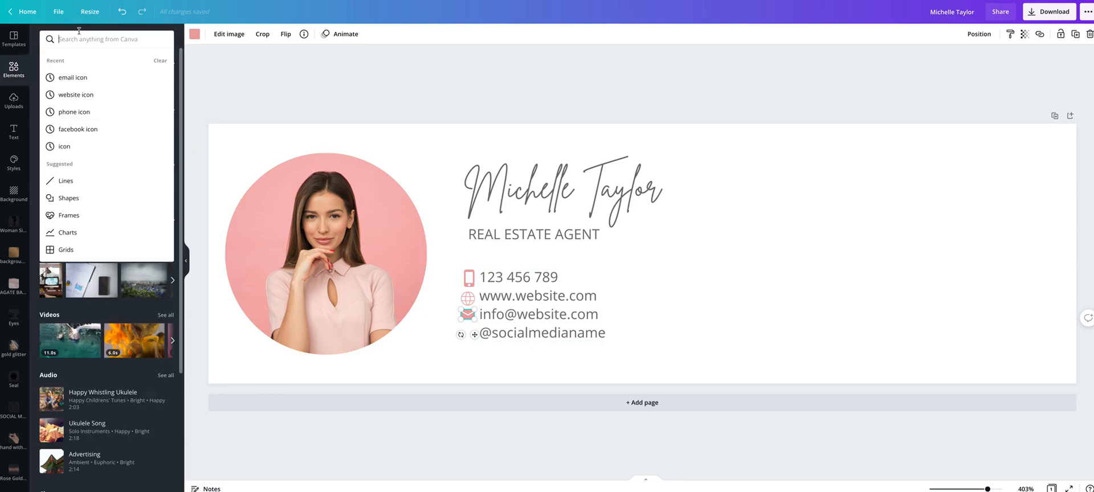
type("face")
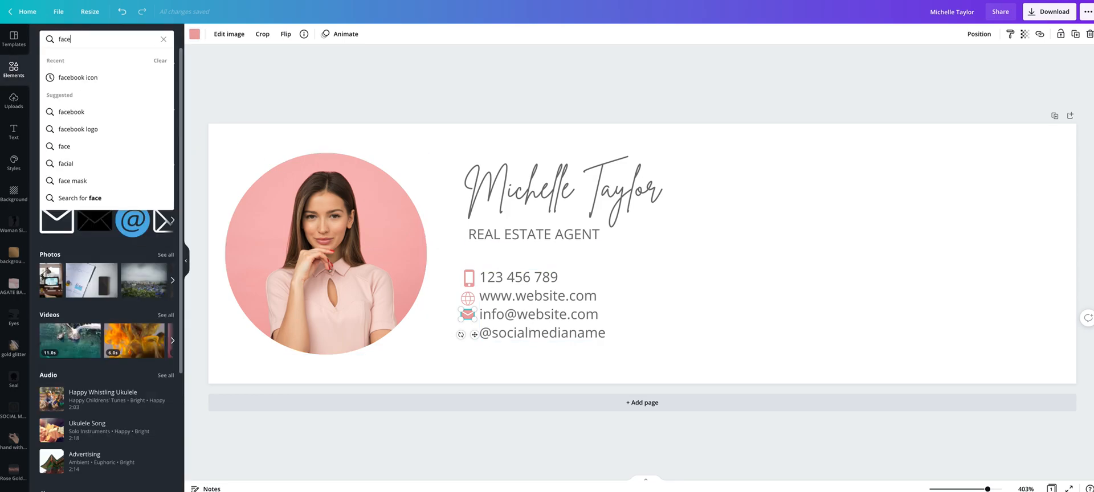
left_click(77, 78)
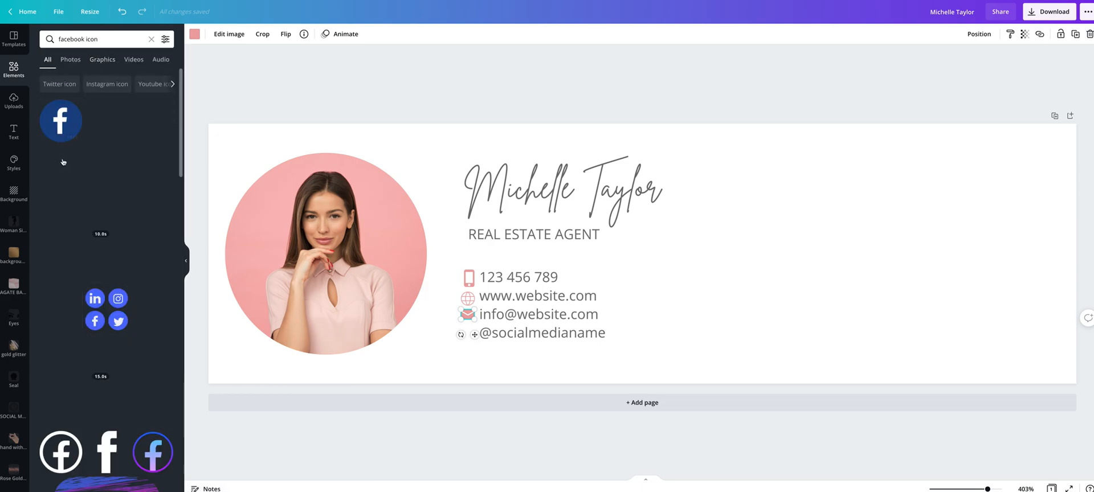
scroll("down", 3)
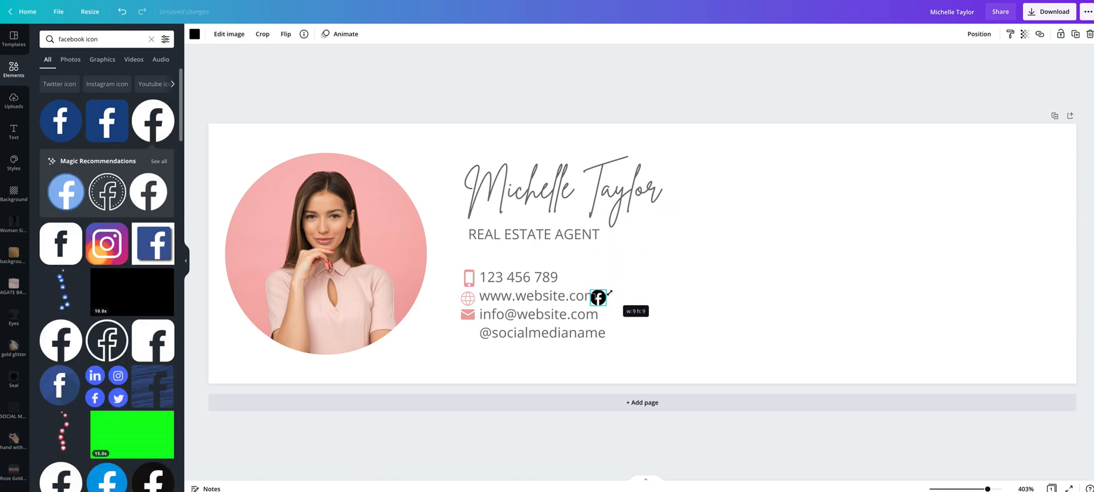
left_click_drag(597, 299, 467, 332)
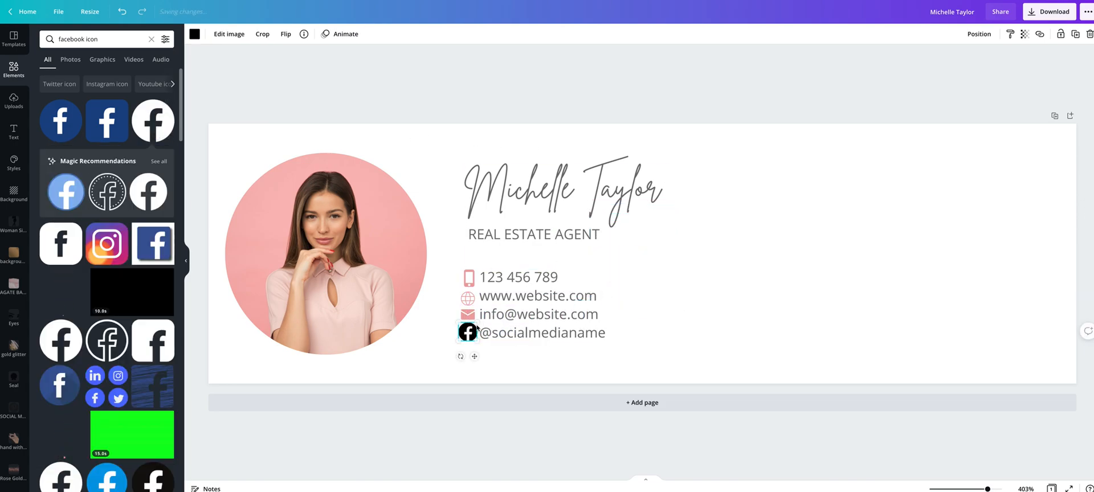
left_click(469, 333)
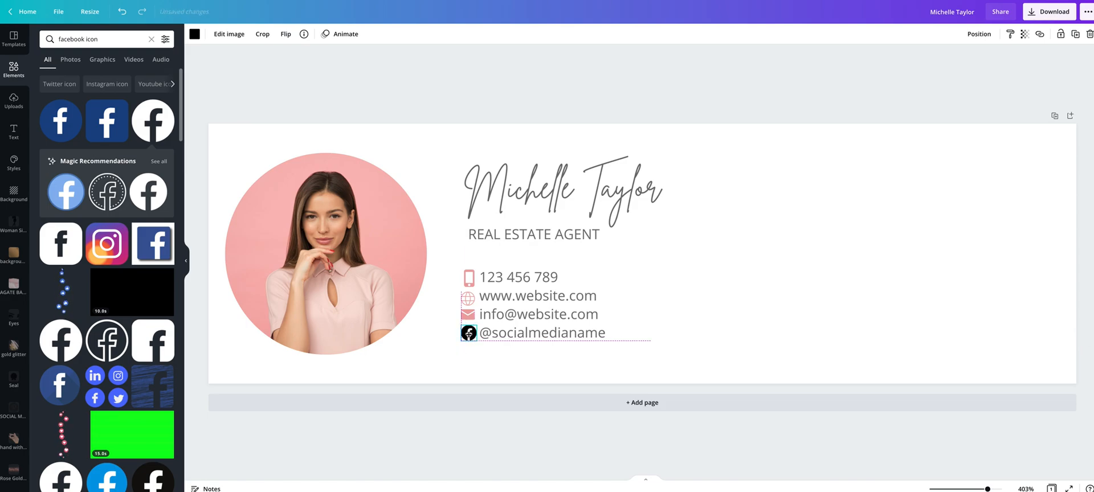
left_click(195, 33)
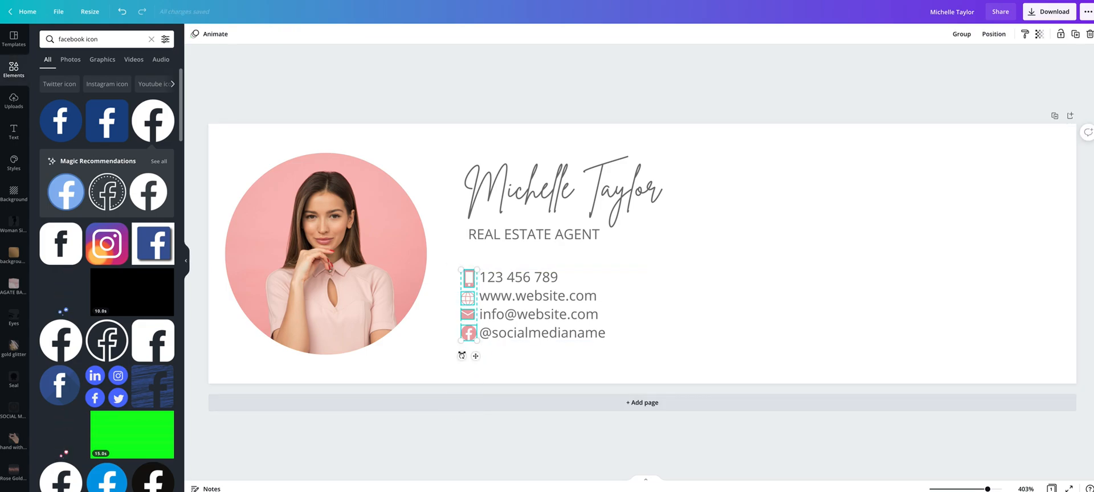
mouse_move(924, 54)
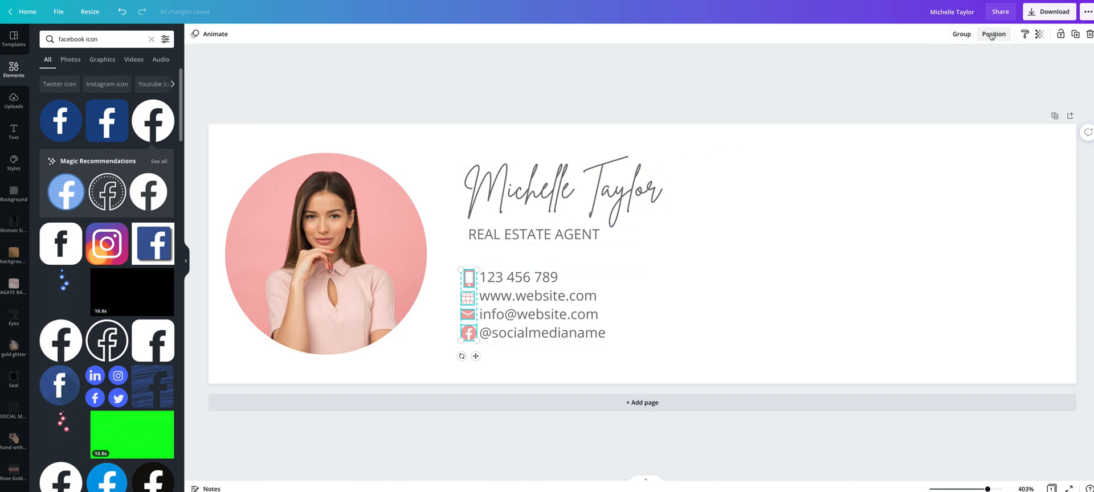
Use Position > Tidy up to space the four pink icons evenly in a column.
left_click(993, 34)
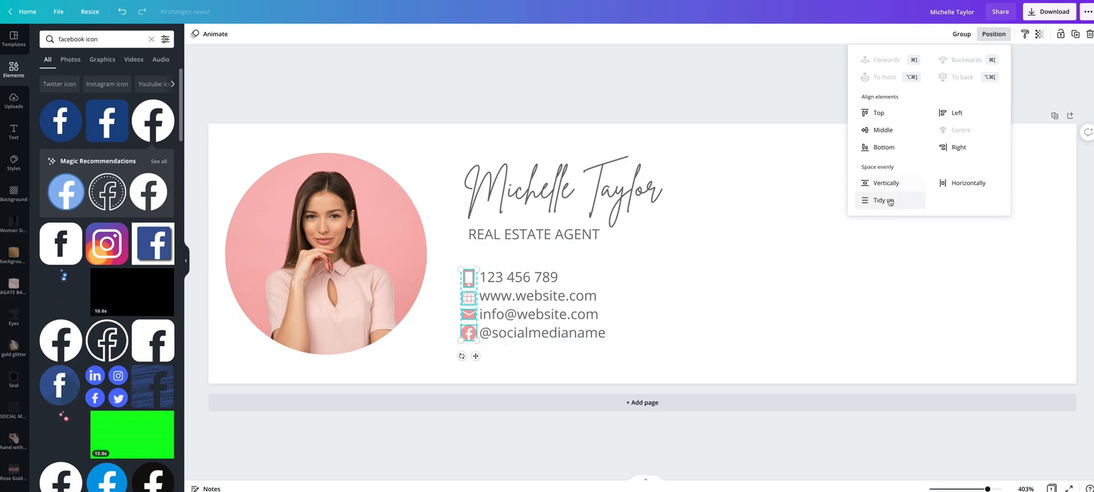
left_click(877, 200)
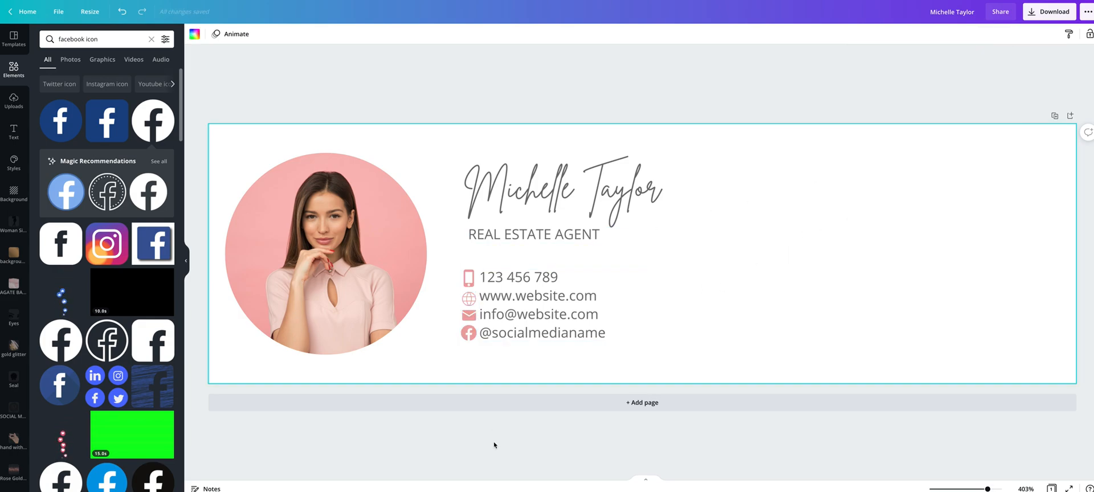
mouse_move(919, 243)
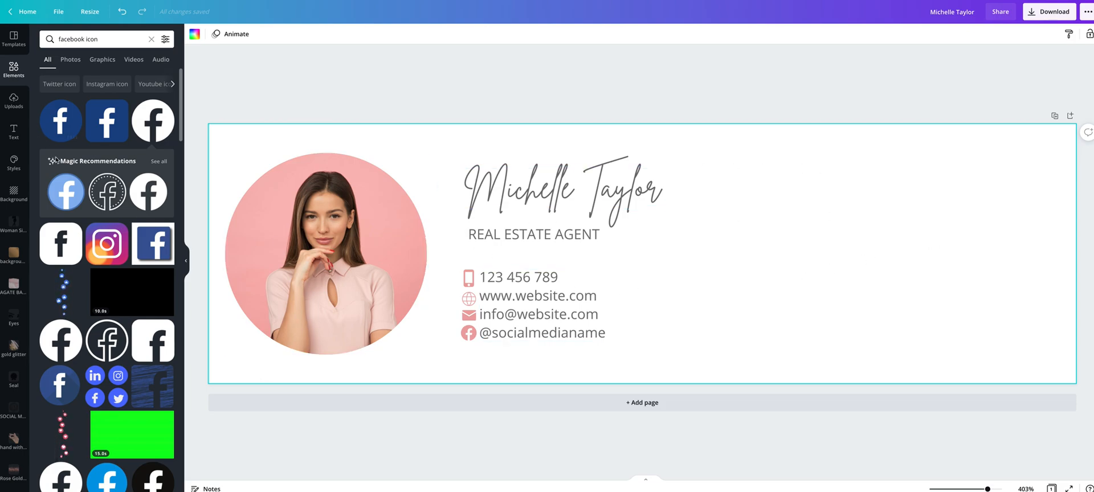
From the logo placeholder folder, add the gold 'laura williams REAL ESTATE' logo on the right.
scroll("down", 3)
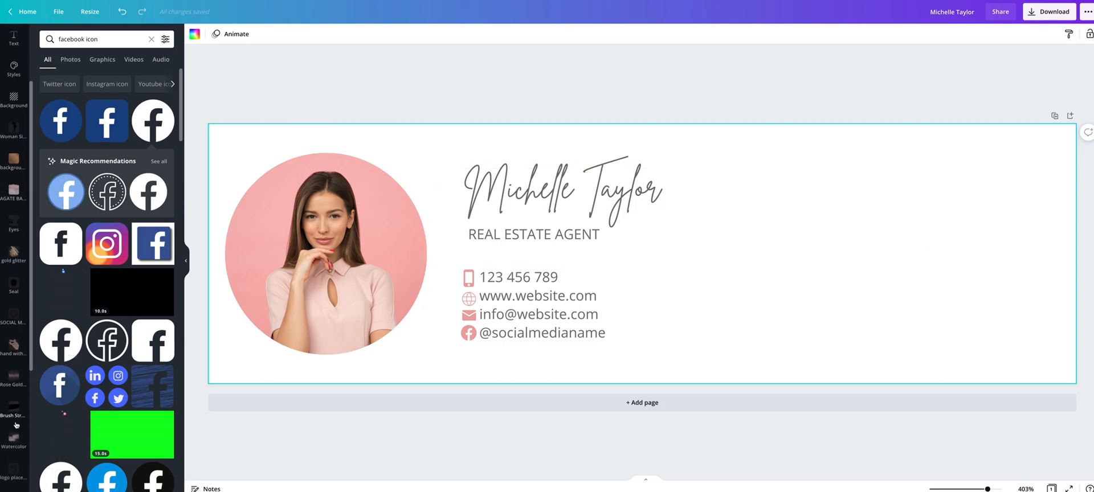
scroll("down", 3)
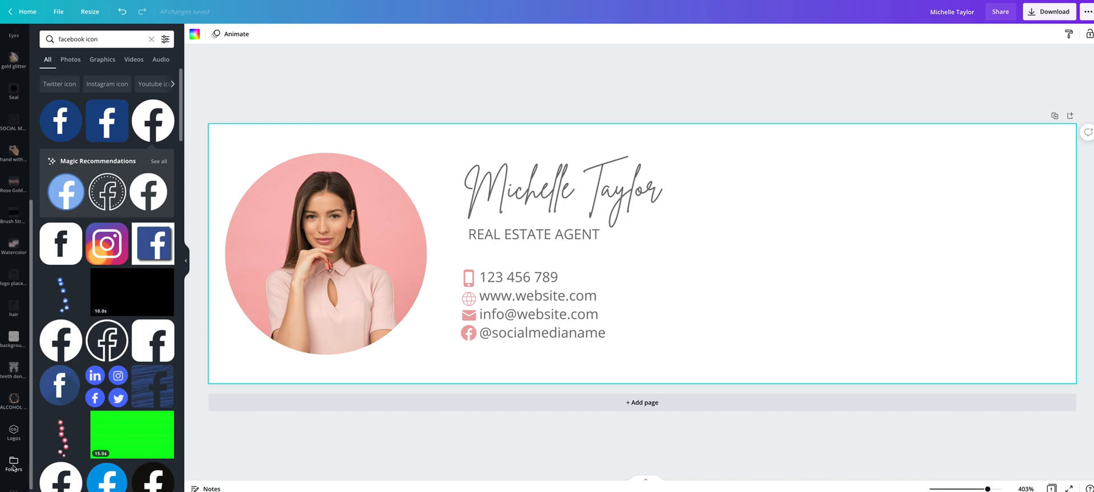
left_click(13, 464)
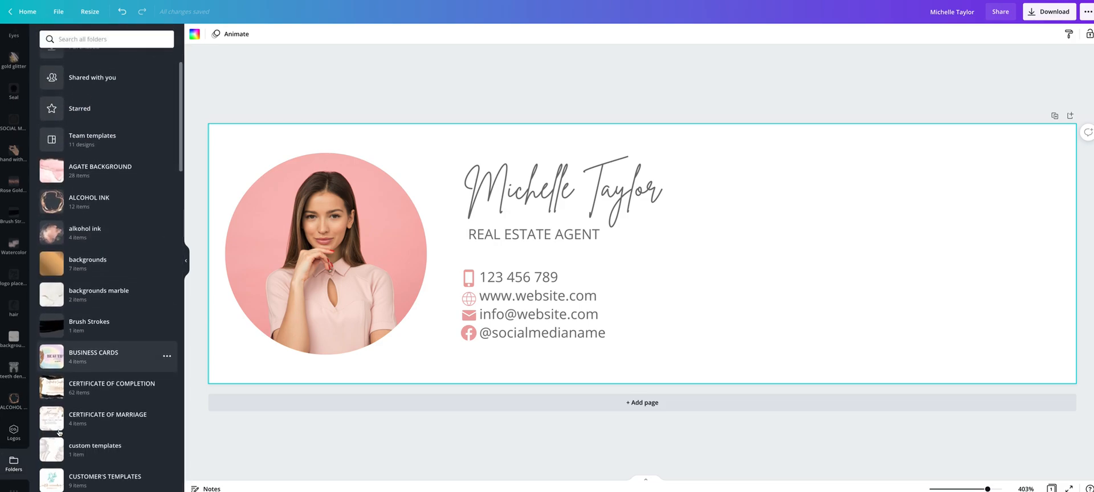
scroll("down", 3)
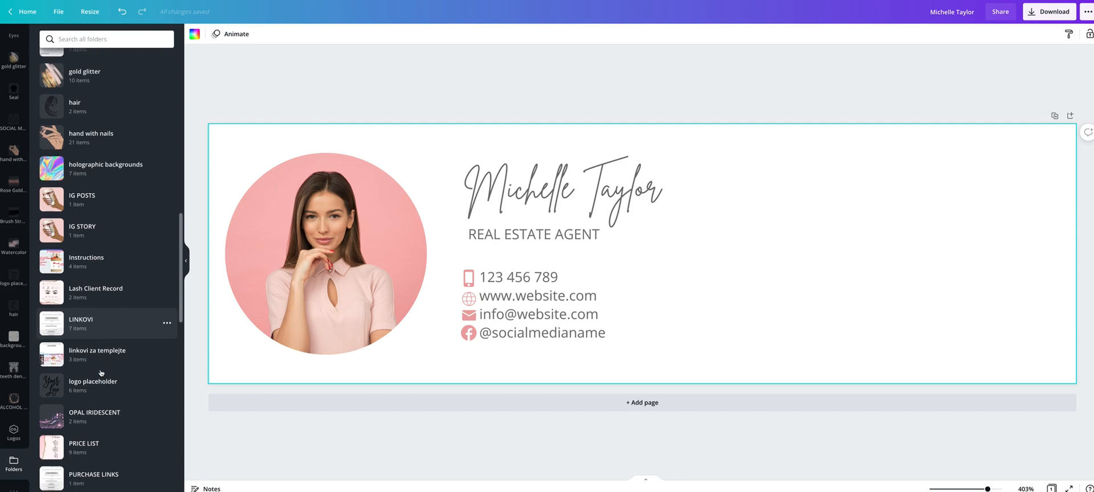
left_click(93, 385)
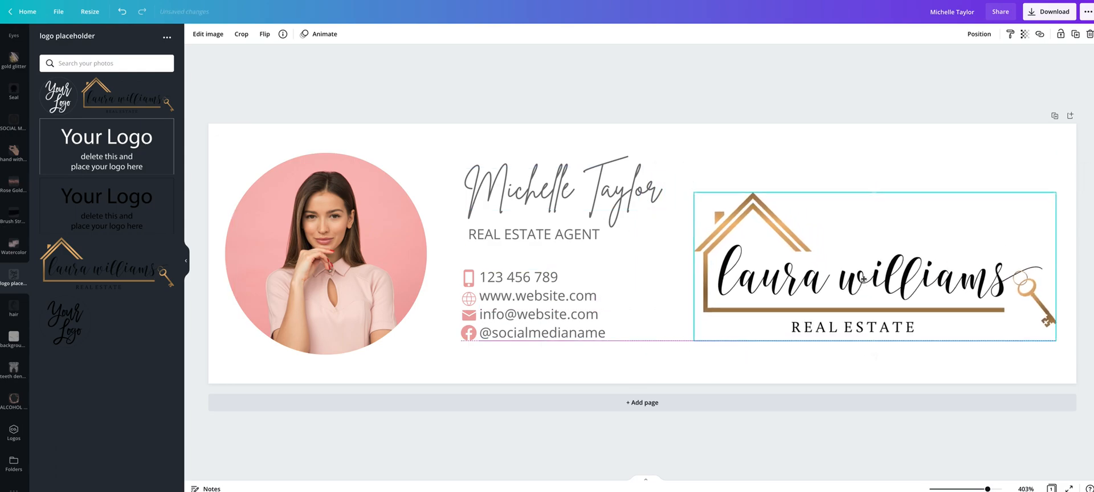
left_click(863, 96)
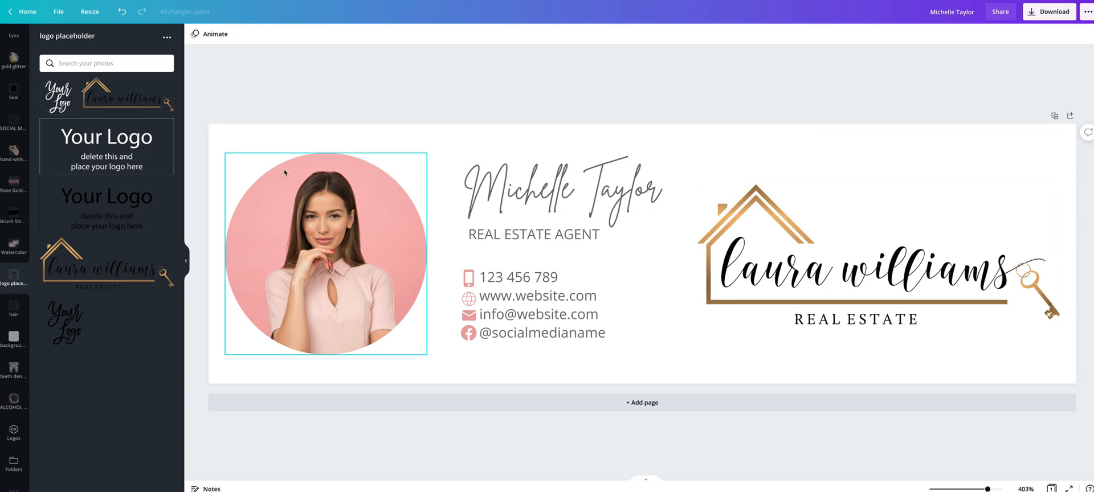
mouse_move(339, 166)
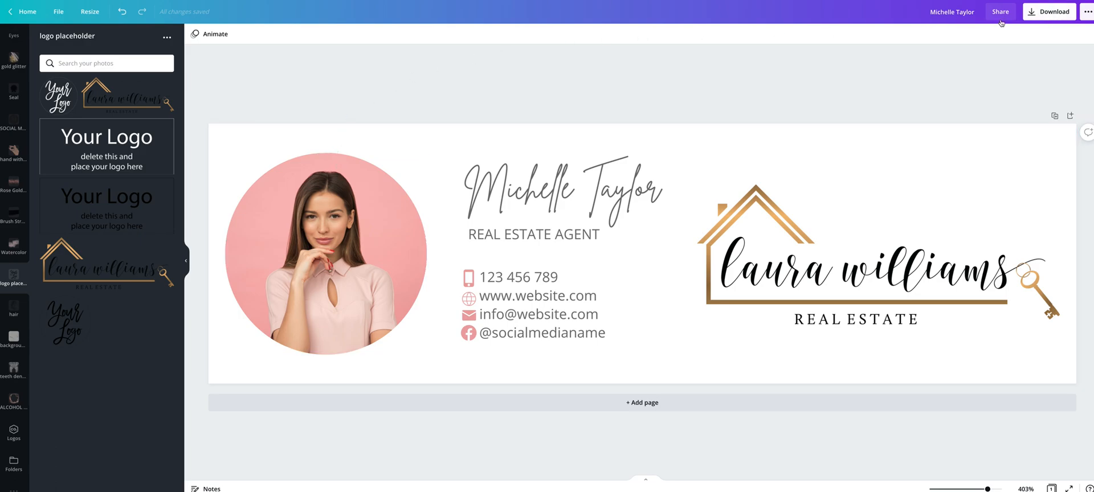
Download the finished signature as a PNG file.
left_click(1048, 11)
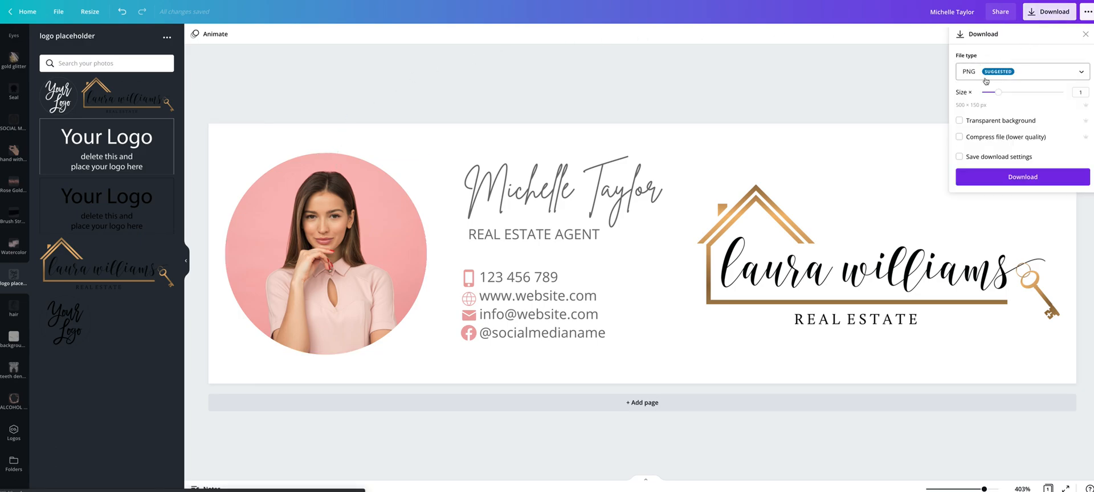
left_click(1021, 176)
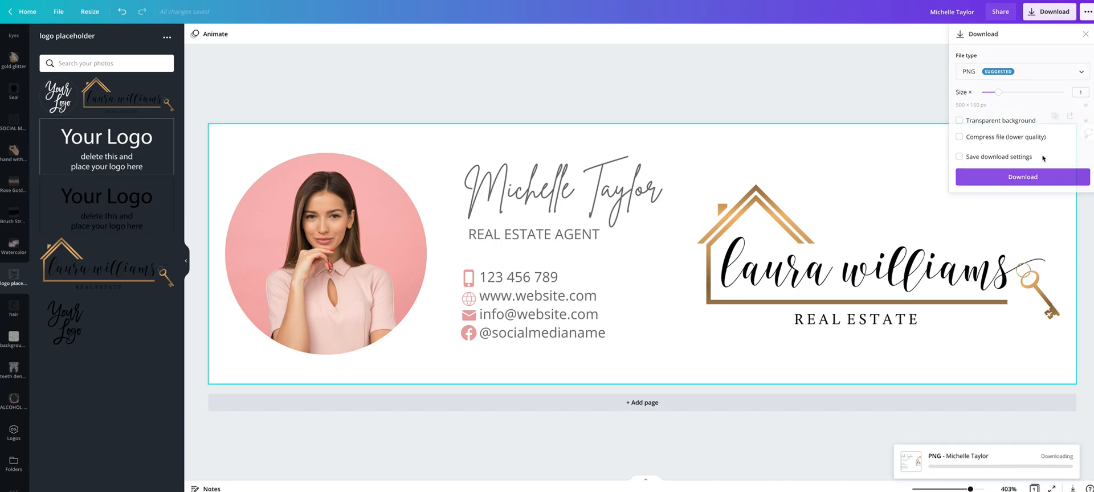
left_click(1022, 176)
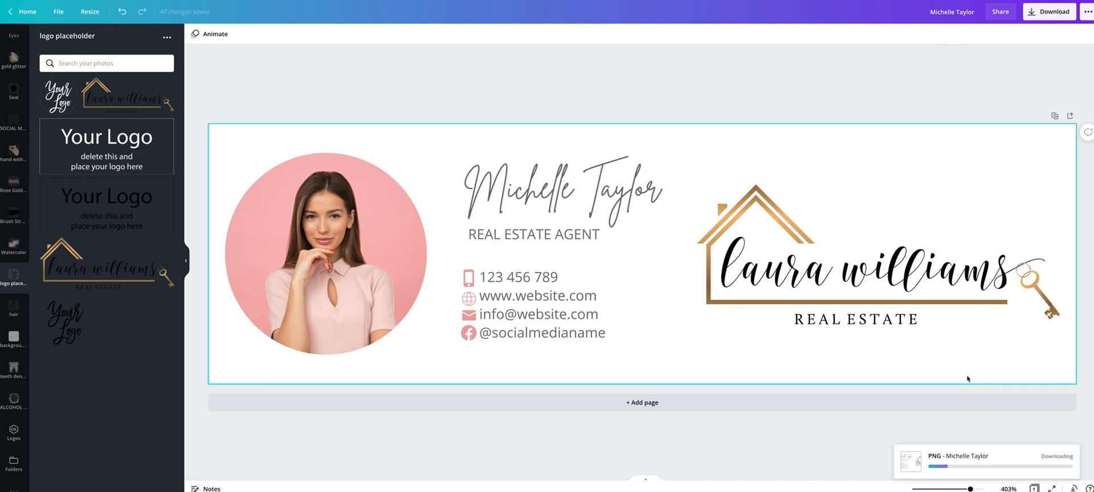